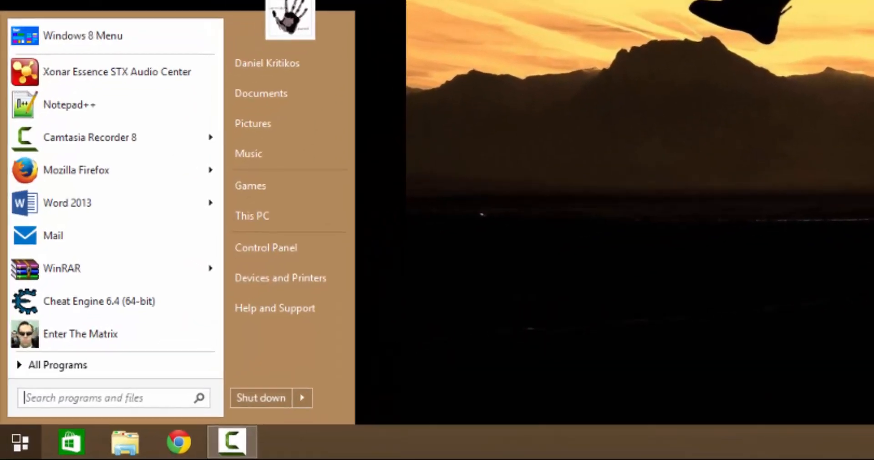
- Search Start for 'network', clear the search, and open Control Panel from the default list
text(netowrk)
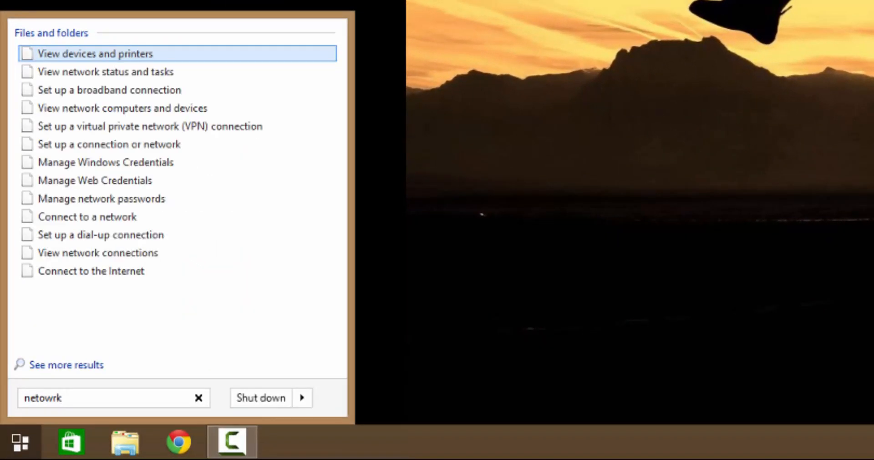
text(network)
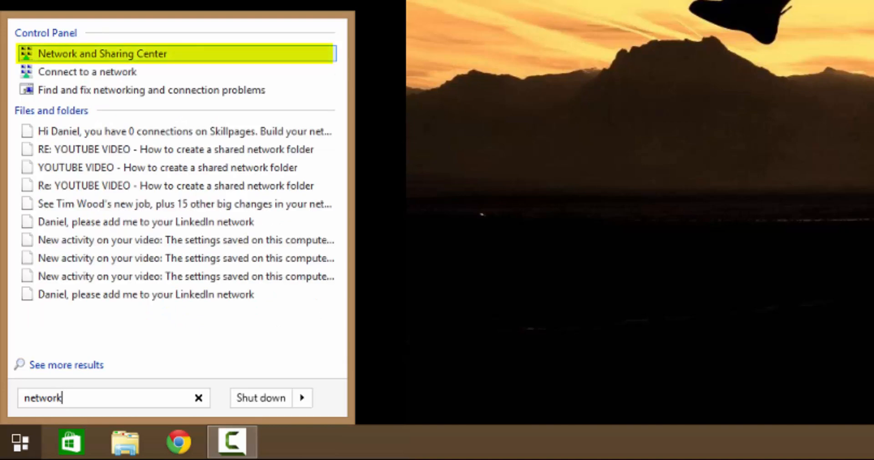
key(backspace)
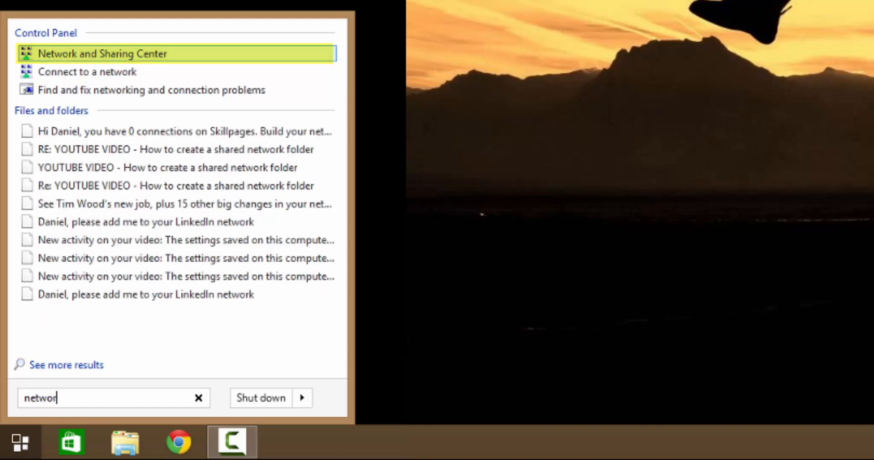
click(198, 399)
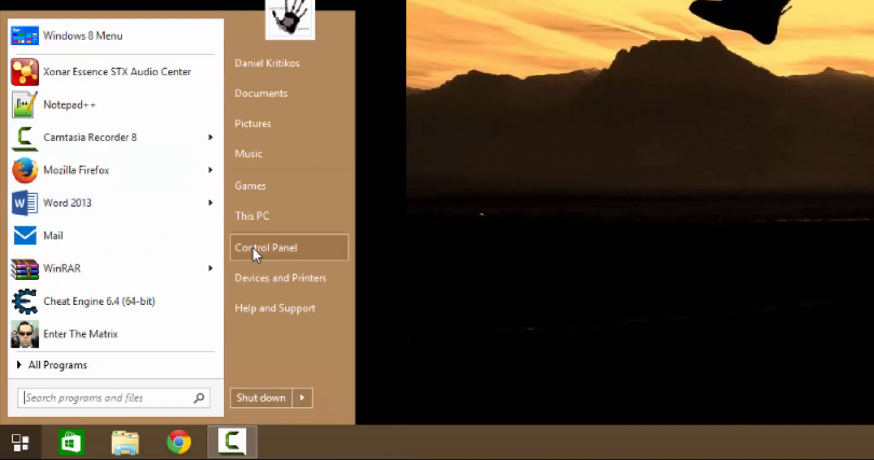
click(266, 248)
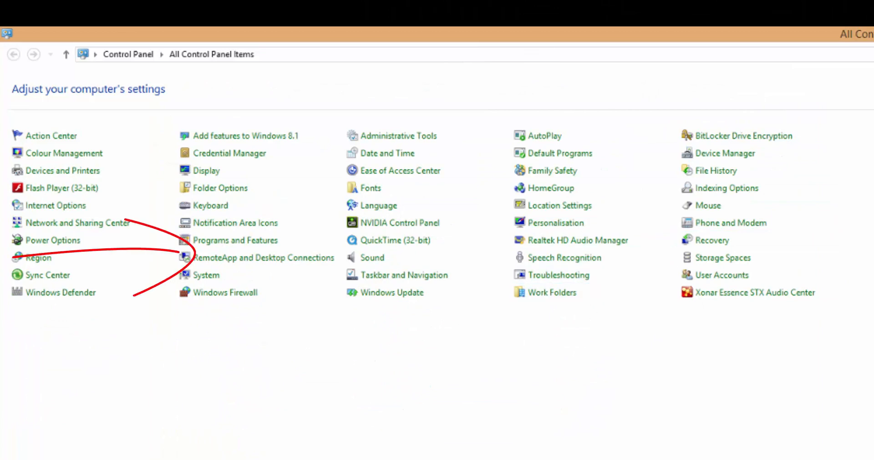
- Close All Control Panel Items and reach Control Panel again through the Settings charm
click(78, 223)
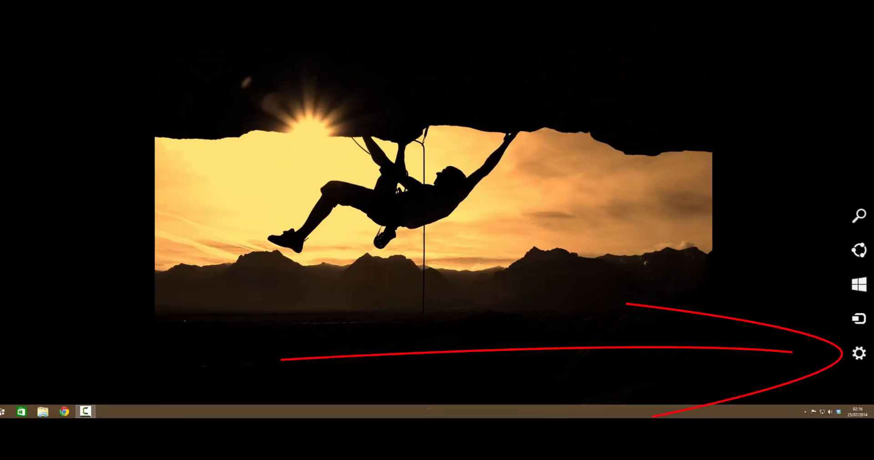
click(858, 353)
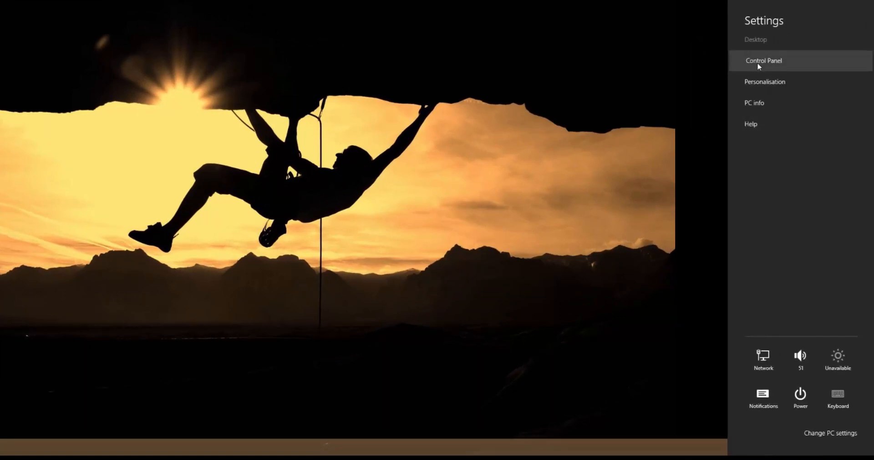
click(763, 60)
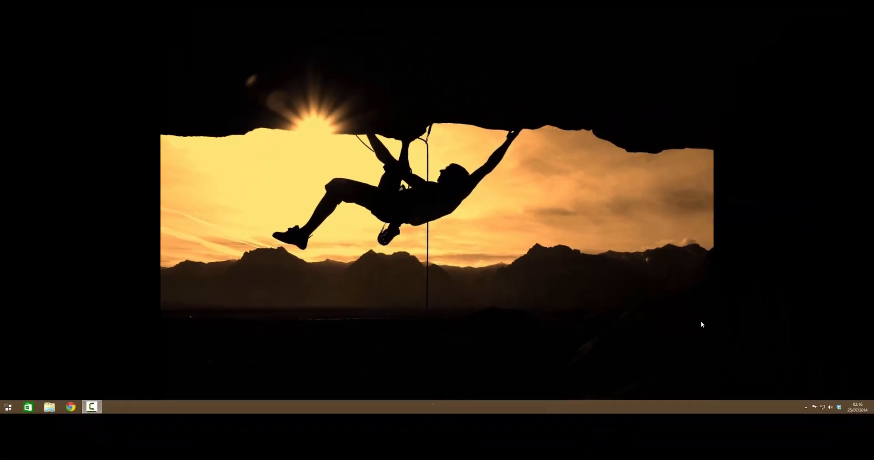
- Launch mstsc, sign in to the remote computer 10.0.17.103, and dismiss the disconnect warning
key(win+r)
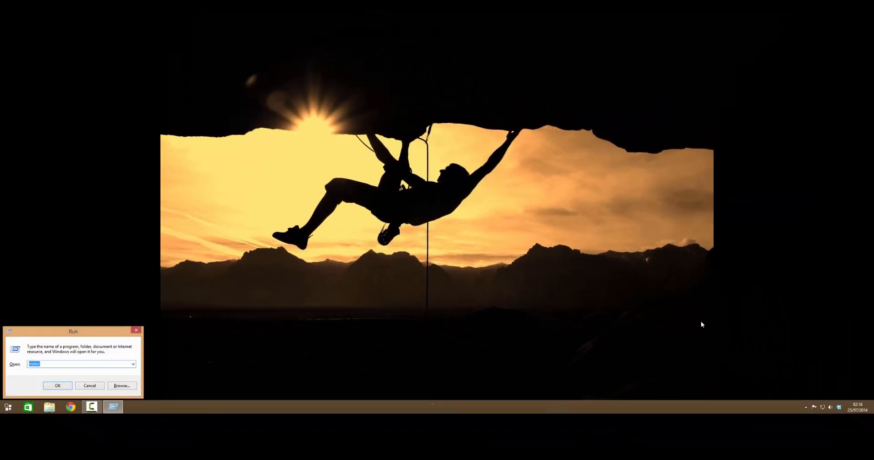
click(58, 386)
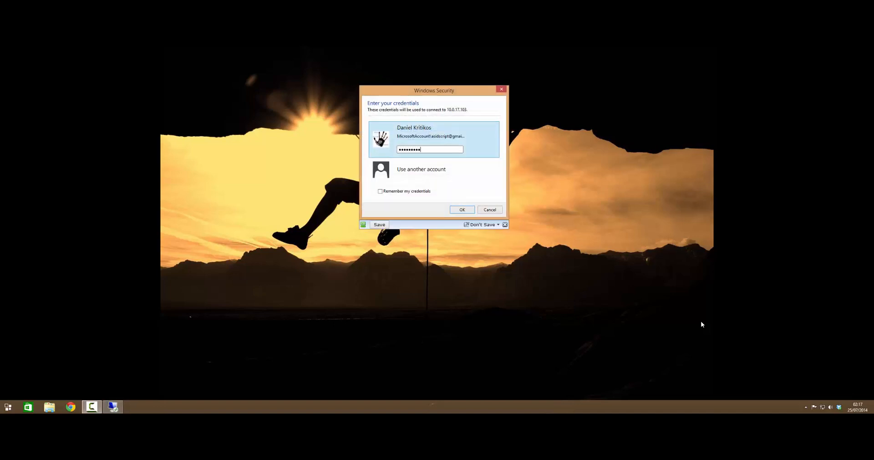
click(461, 209)
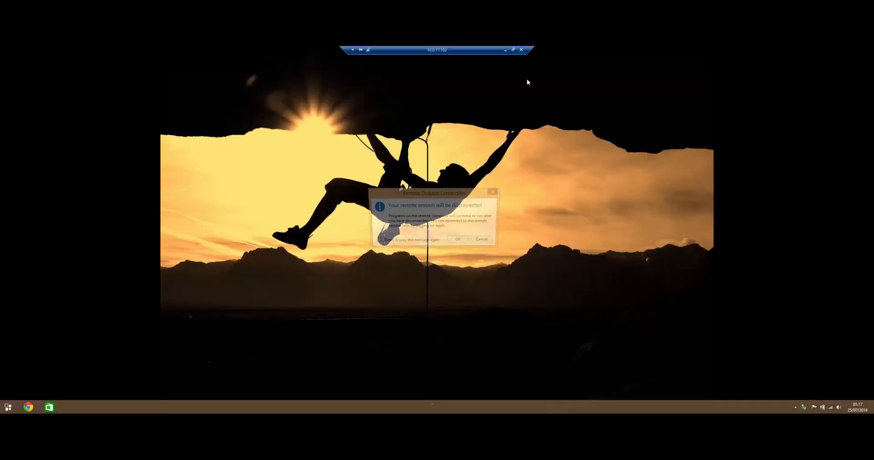
click(457, 239)
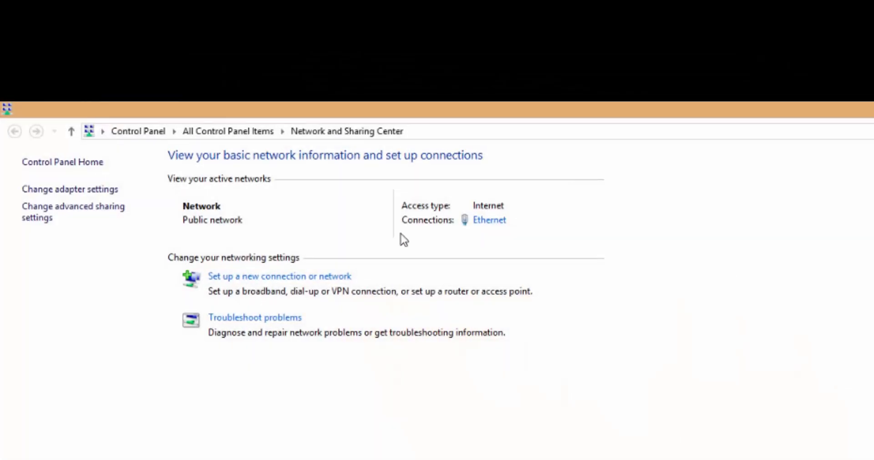
- Review the Ethernet adapter's TCP/IPv4 properties showing static 10.0.17.120 with gateway 10.0.17.1
click(488, 220)
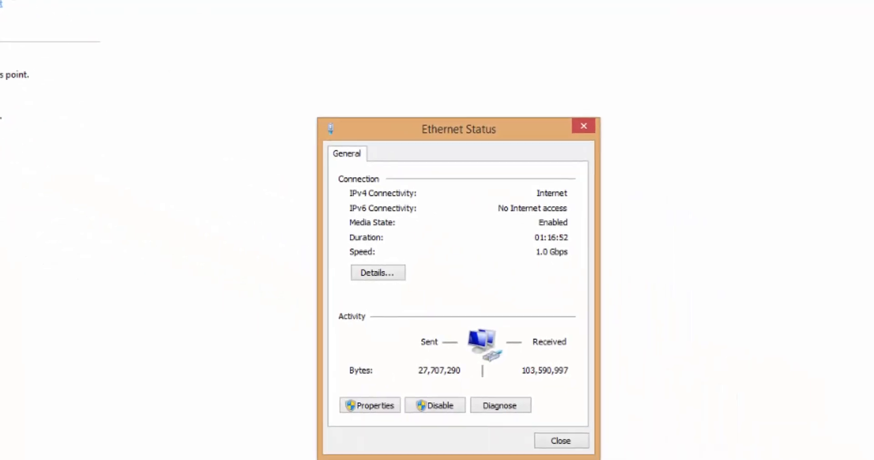
click(369, 406)
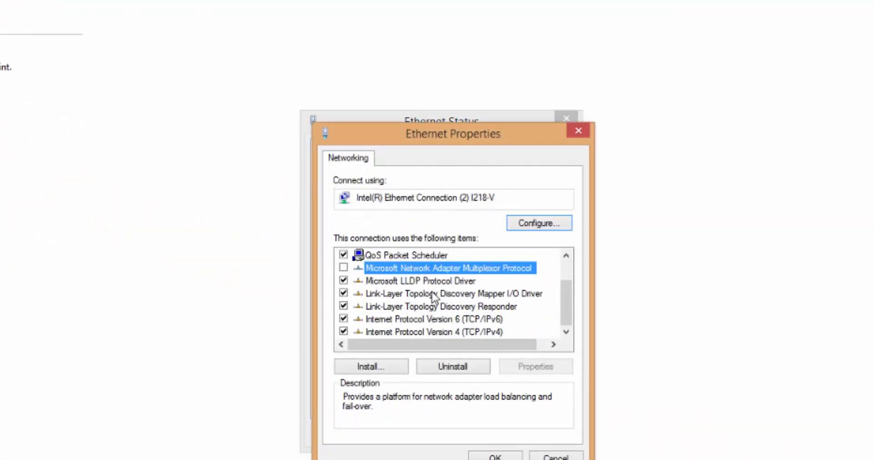
click(435, 332)
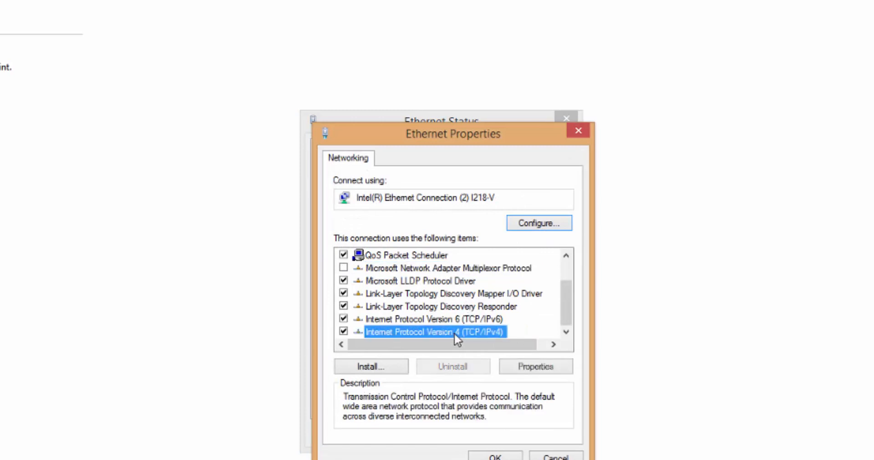
click(534, 367)
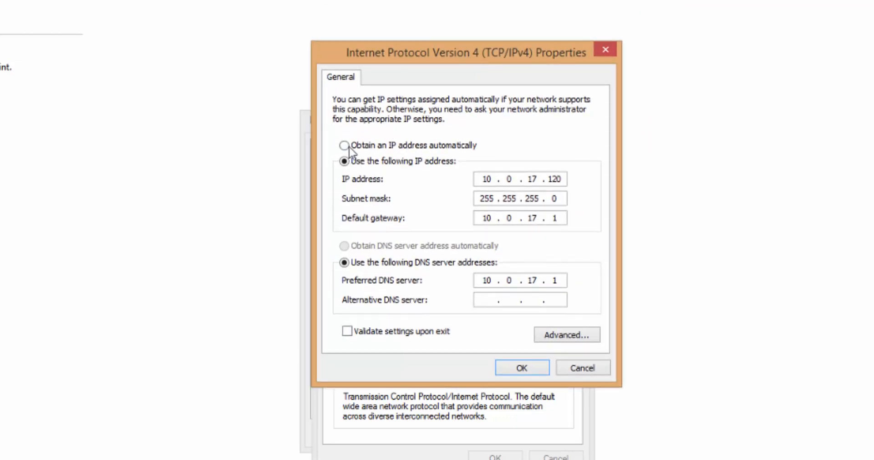
click(345, 146)
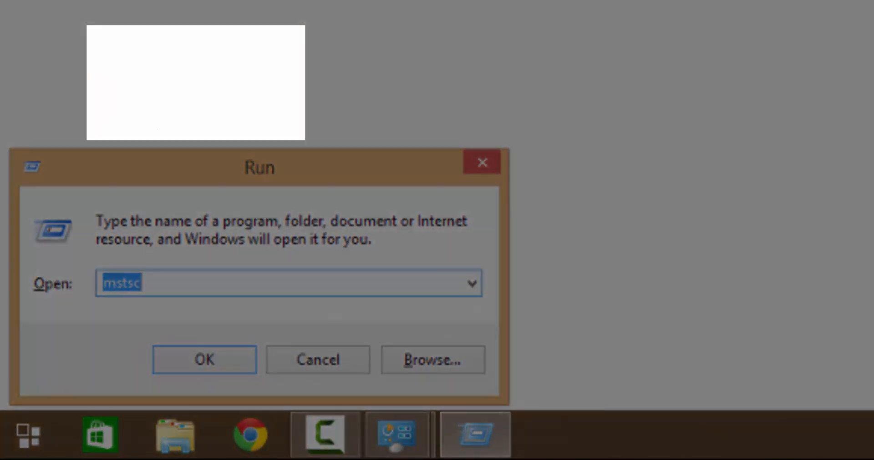
- Run cmd and ipconfig /all to list the Ethernet adapter's 10.0.17.120 configuration
text(c)
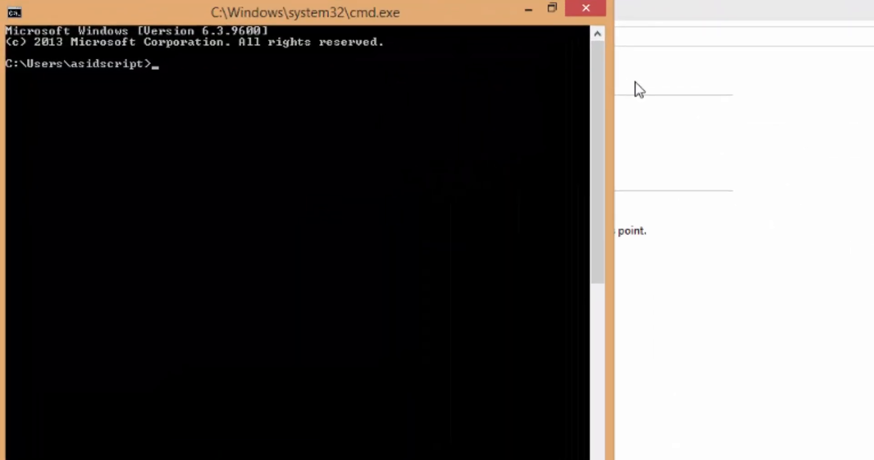
text(ipconfig /all)
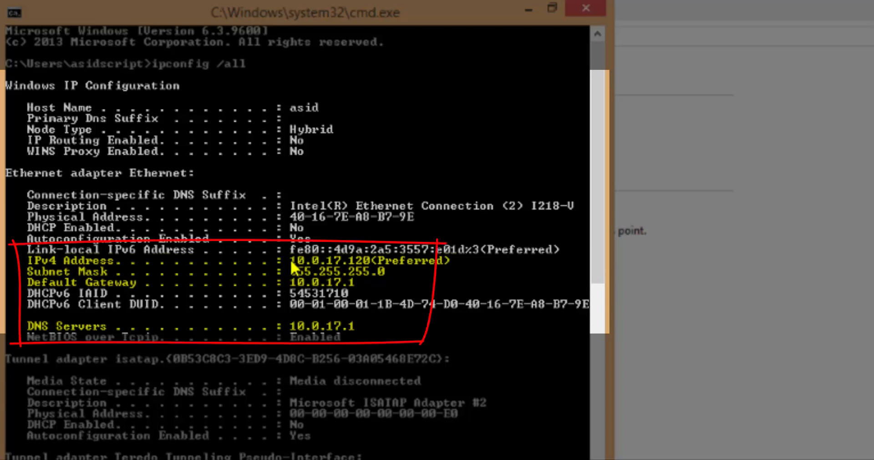
mouse_move(301, 276)
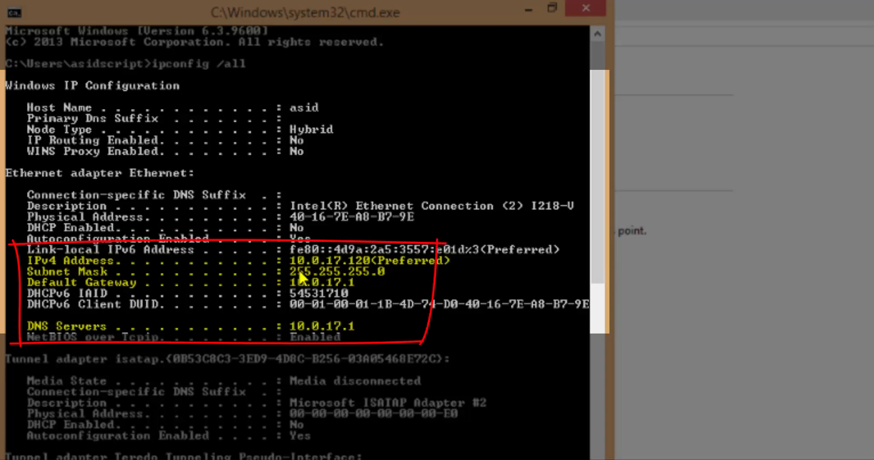
mouse_move(301, 282)
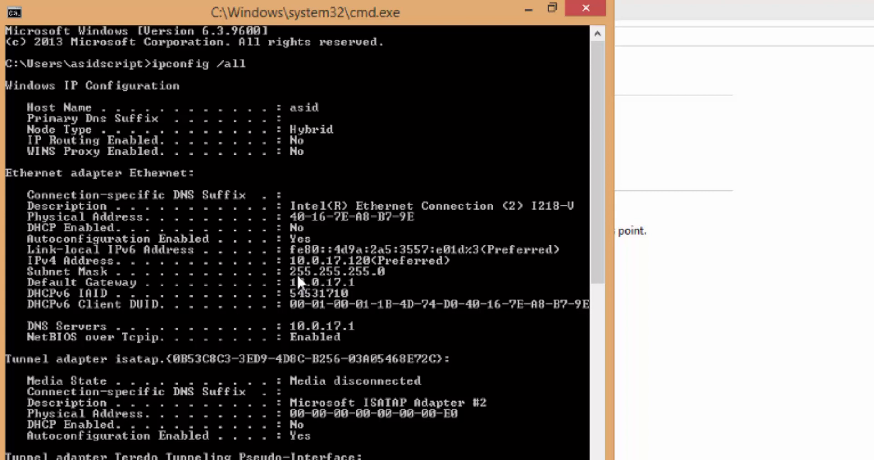
mouse_move(295, 287)
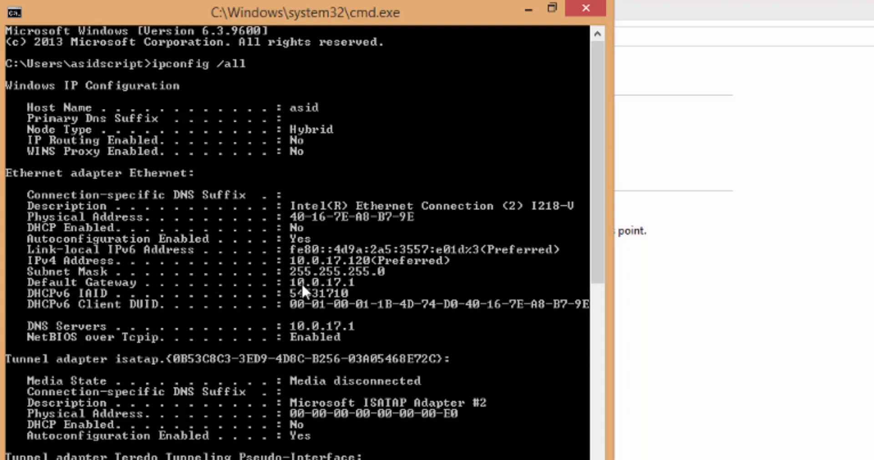
mouse_move(78, 328)
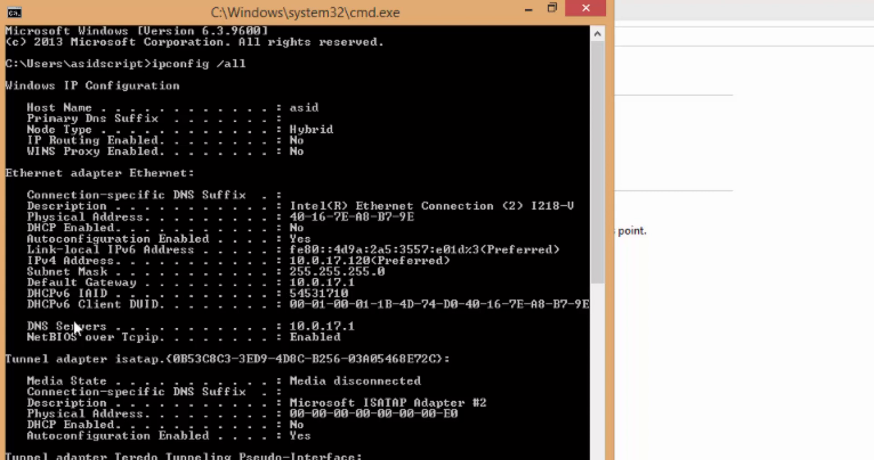
mouse_move(325, 357)
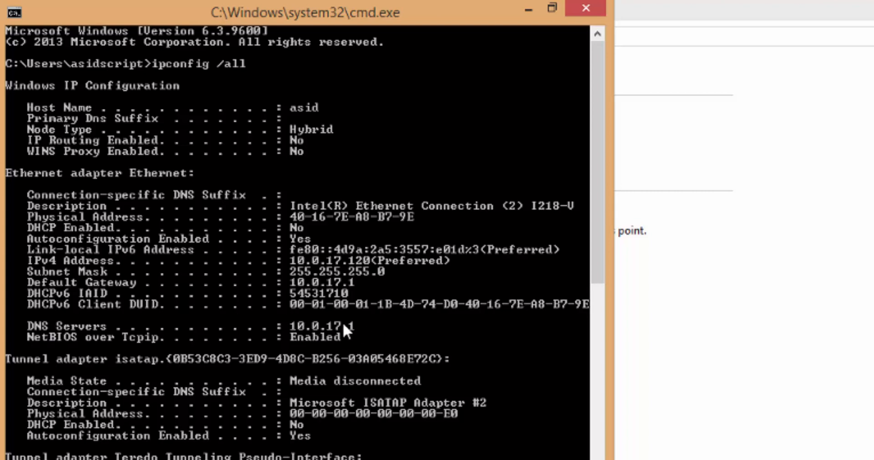
mouse_move(334, 340)
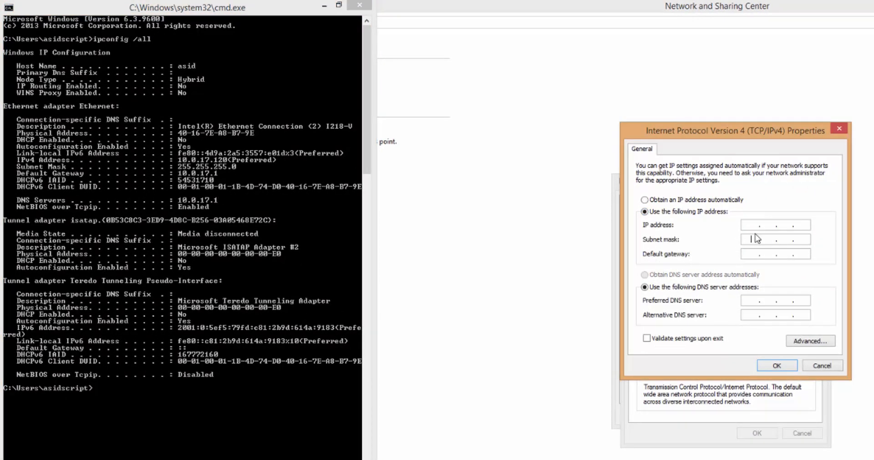
- Enter IP 10.0.17.100, mask 255.255.255.0, gateway and DNS 10.0.17.1, fixing a mistyped octet
text(255.255.2)
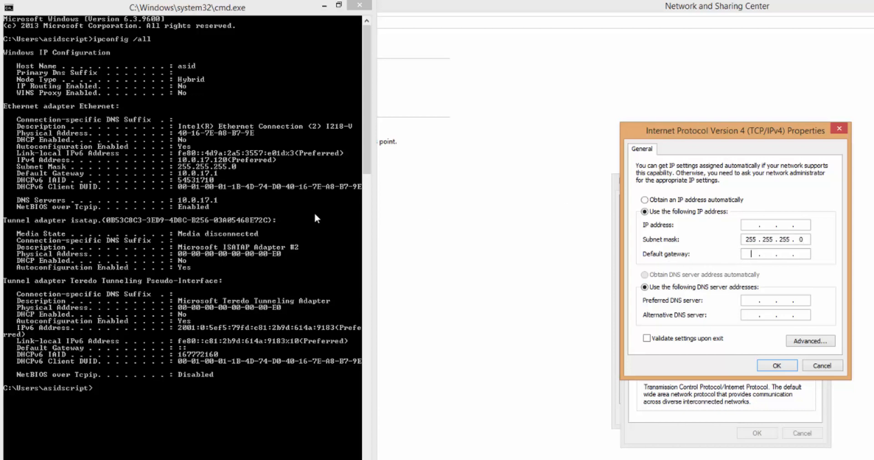
text(10.0)
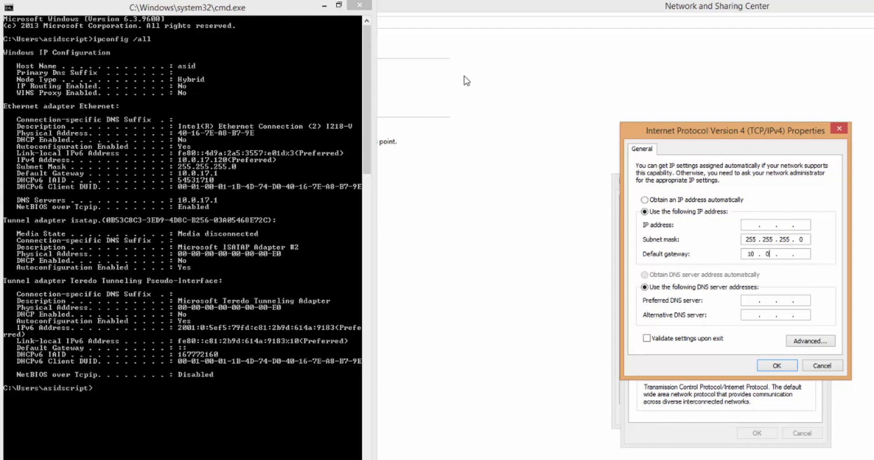
text(147)
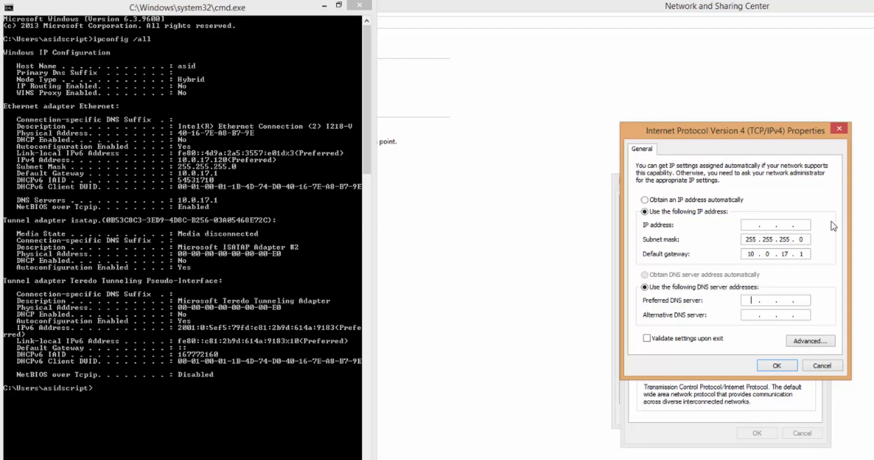
text(10 . 0 . 17 . 1)
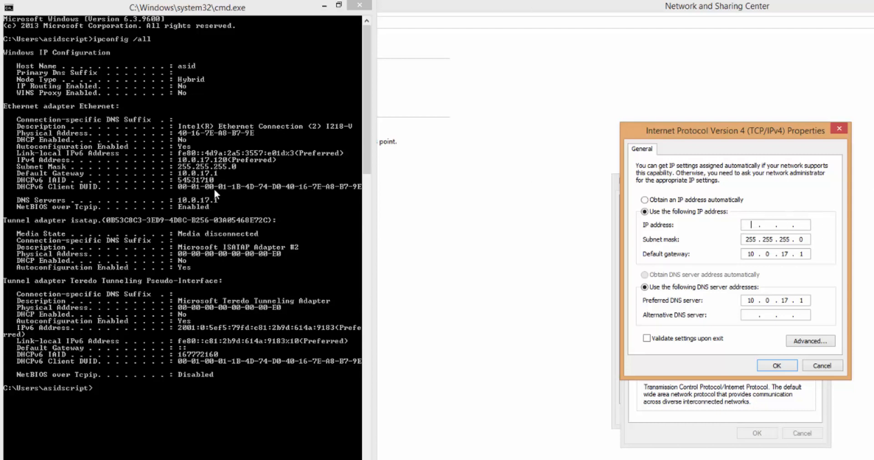
mouse_move(227, 169)
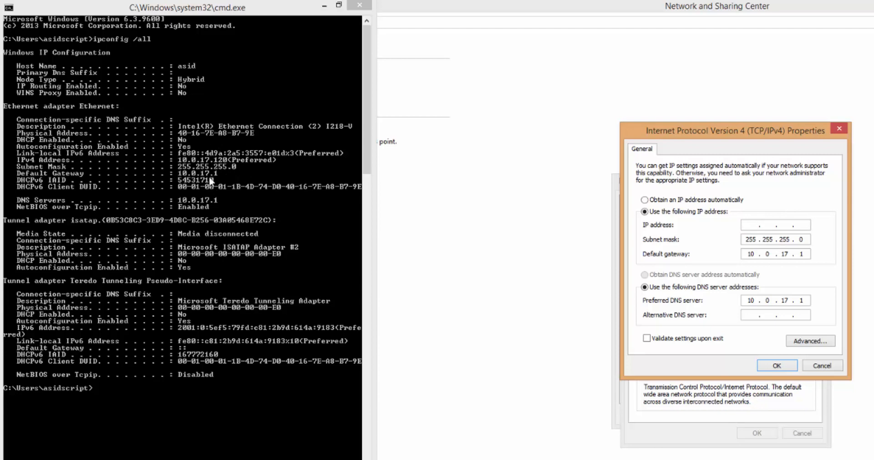
mouse_move(226, 160)
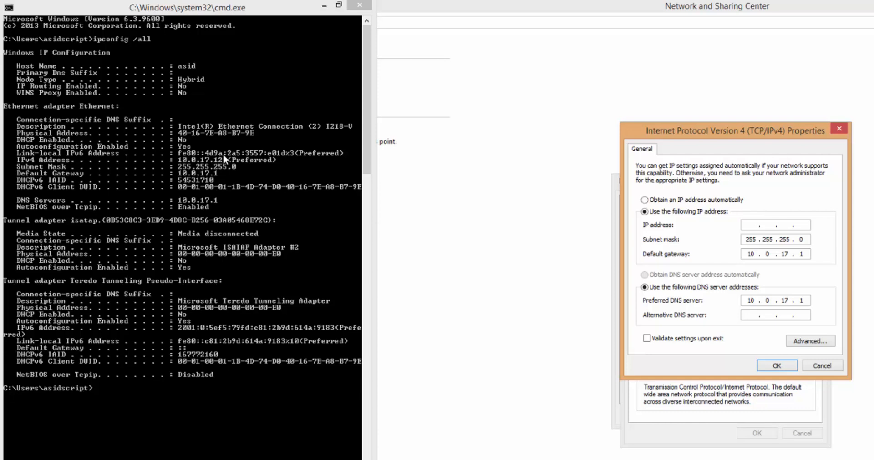
text(1)
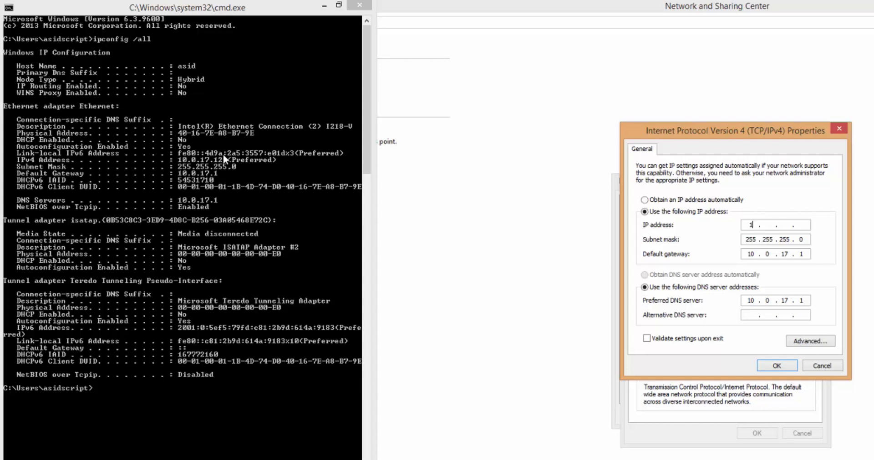
text(0171)
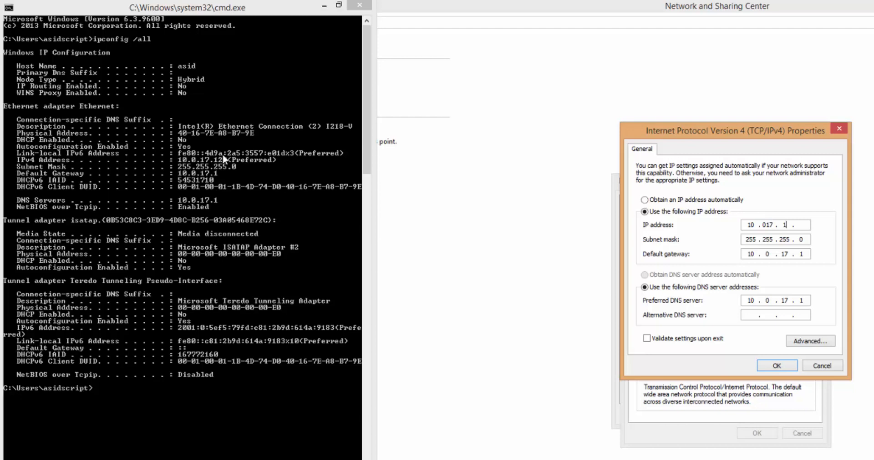
text(00)
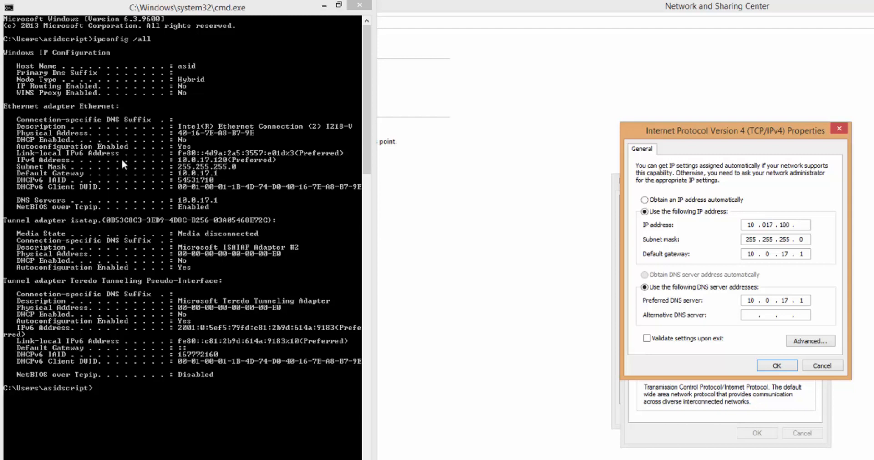
click(775, 225)
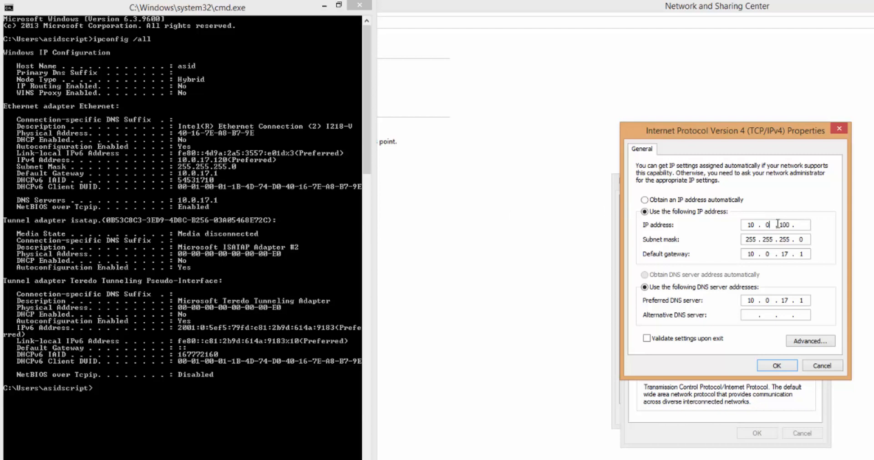
double_click(784, 225)
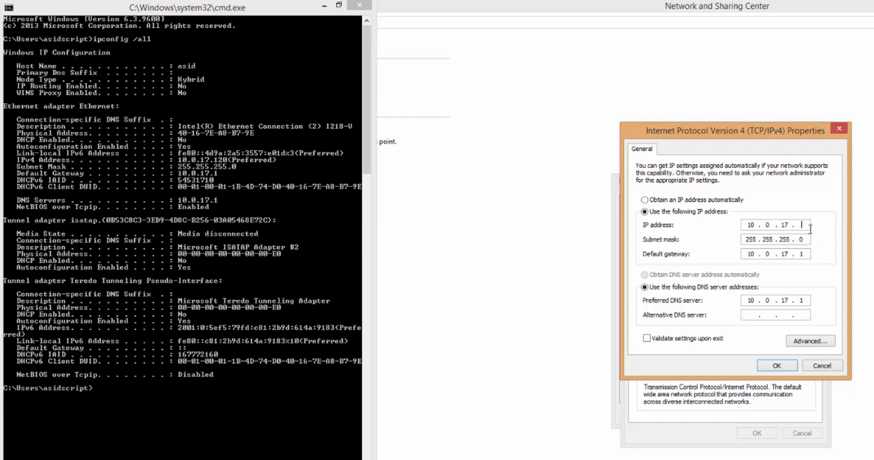
text(100)
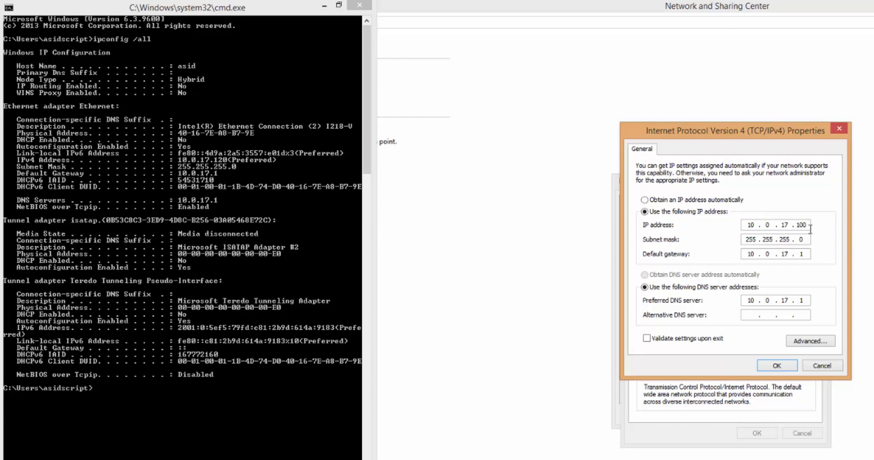
- Apply the new IPv4 settings and rerun ipconfig to confirm address 10.0.17.100
click(775, 365)
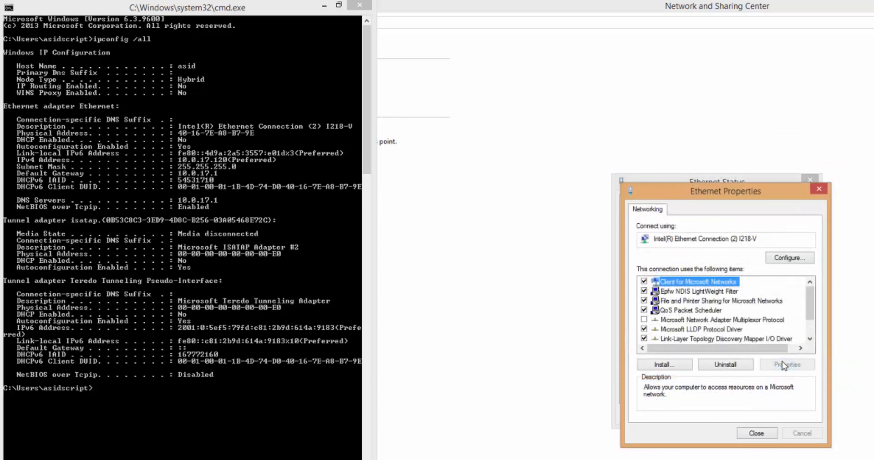
click(756, 433)
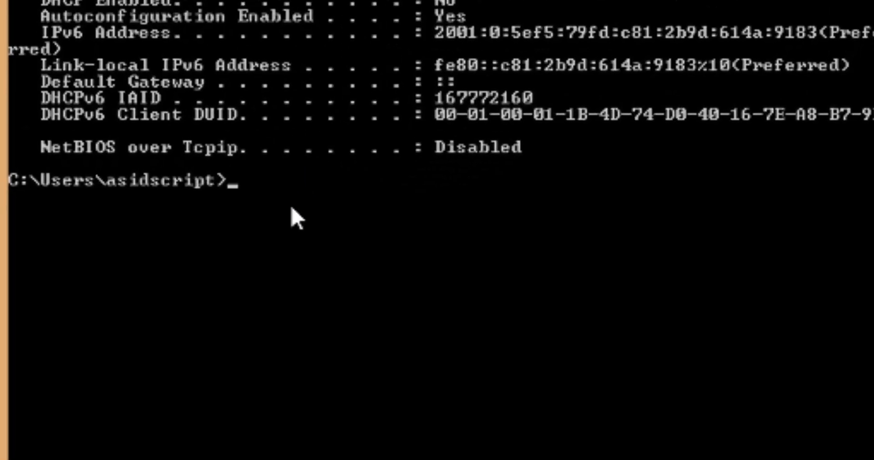
text(ipconfig /all)
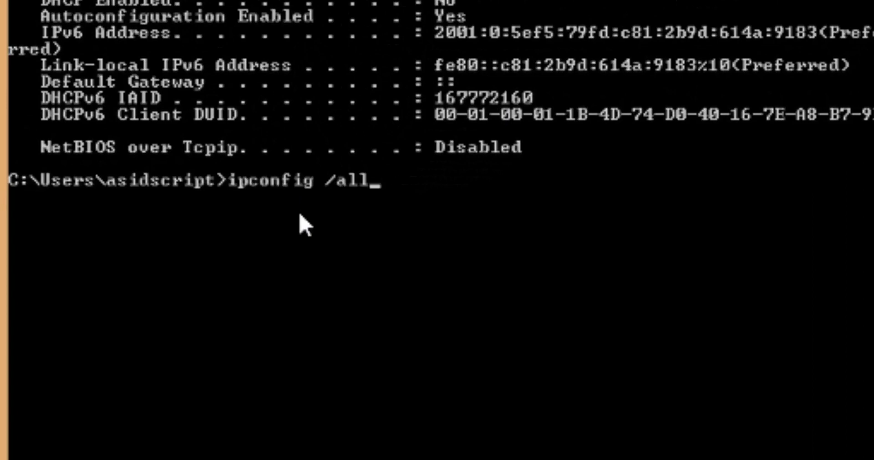
key(Backspace)
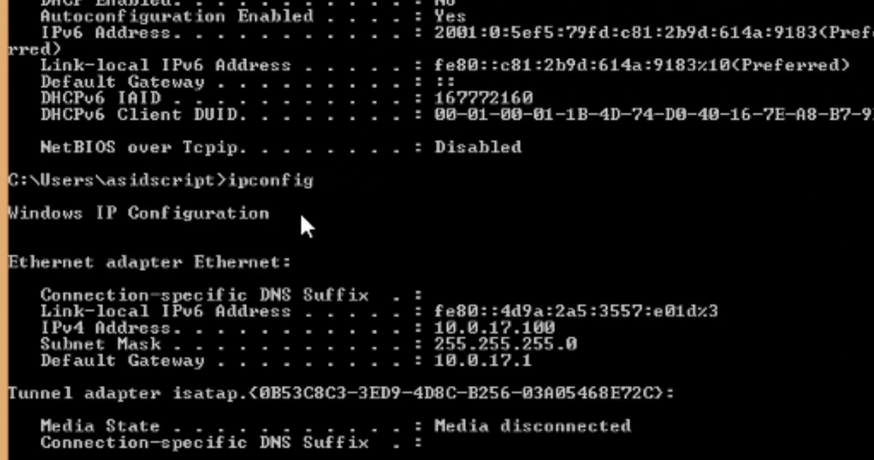
mouse_move(465, 321)
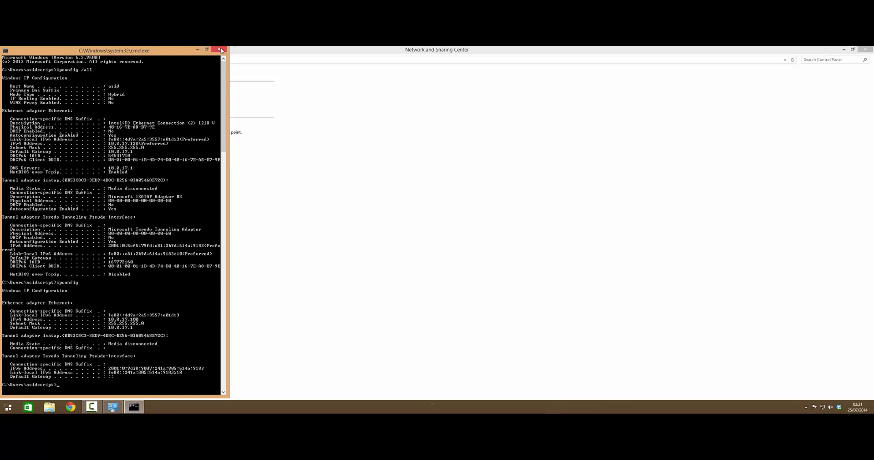
- Close cmd and Network and Sharing Center, then open uTorrent Preferences showing listening port 50292
click(221, 50)
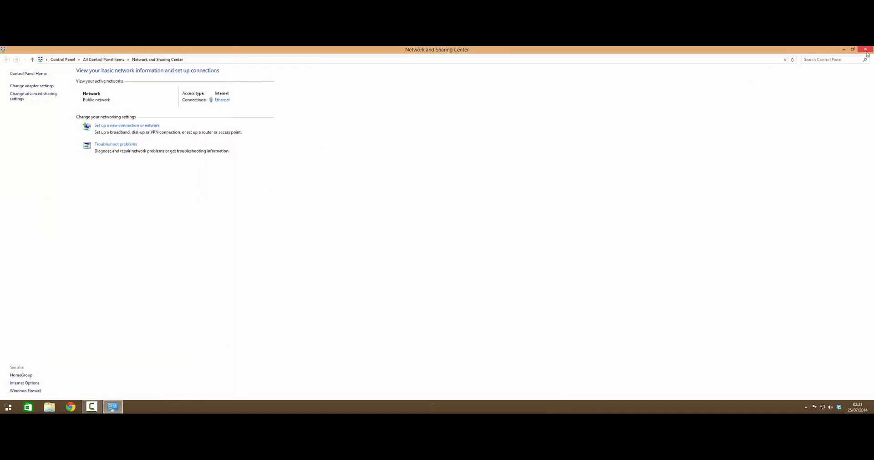
click(865, 49)
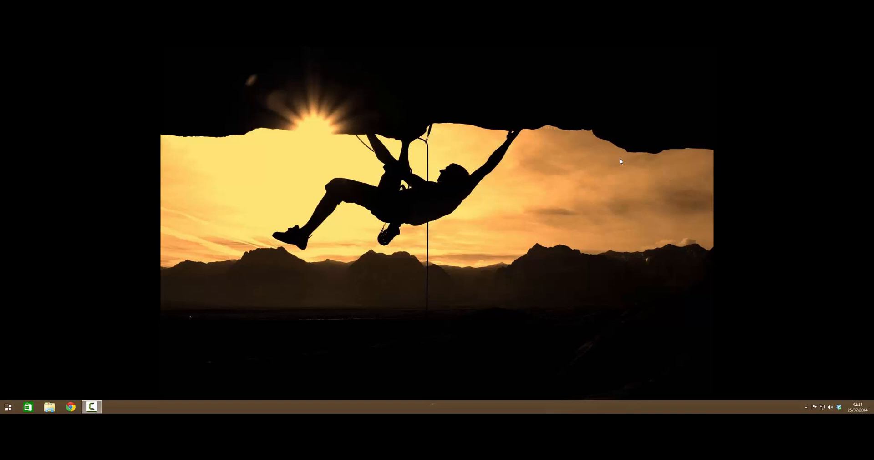
click(7, 408)
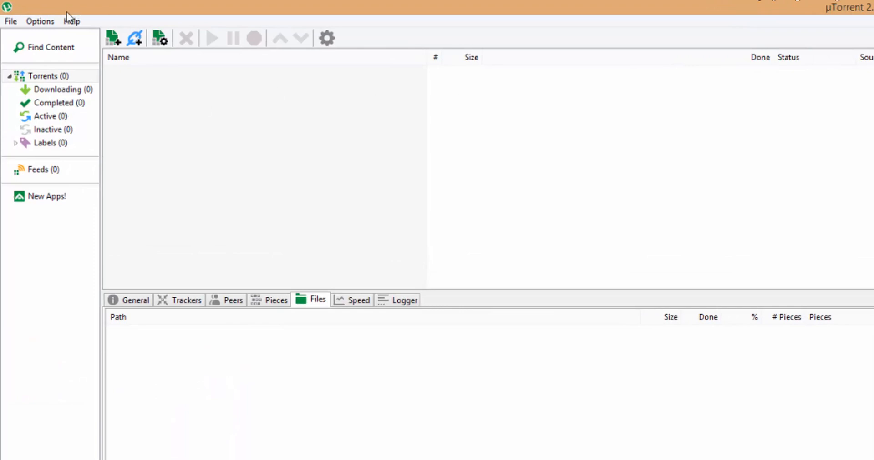
click(40, 20)
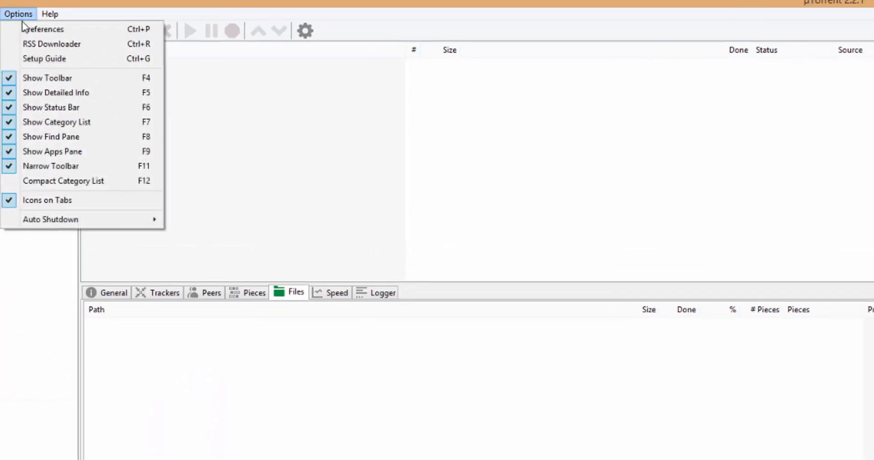
click(42, 29)
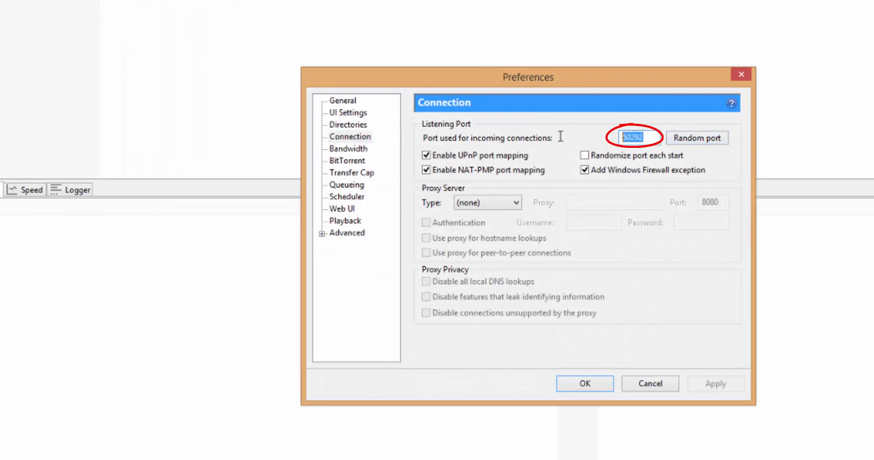
mouse_move(575, 89)
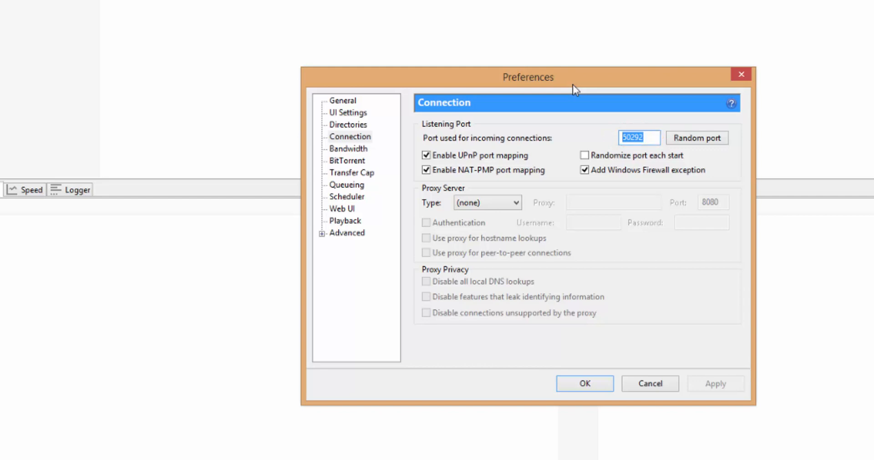
mouse_move(55, 211)
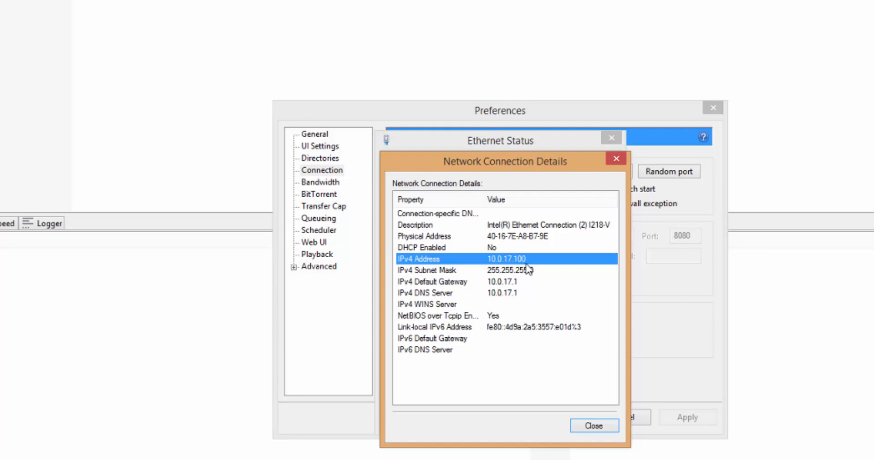
mouse_move(528, 272)
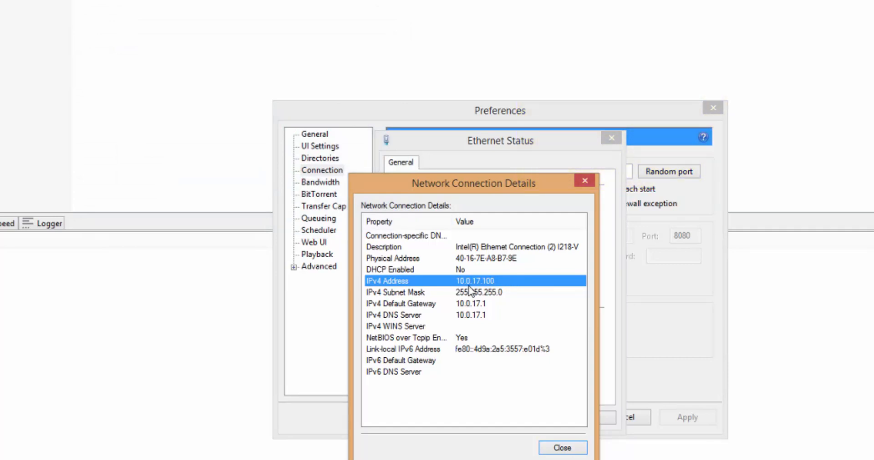
mouse_move(499, 287)
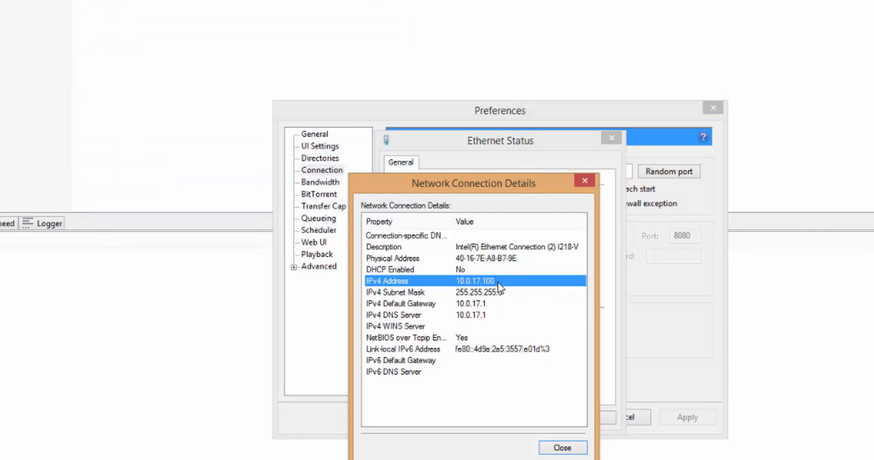
mouse_move(583, 182)
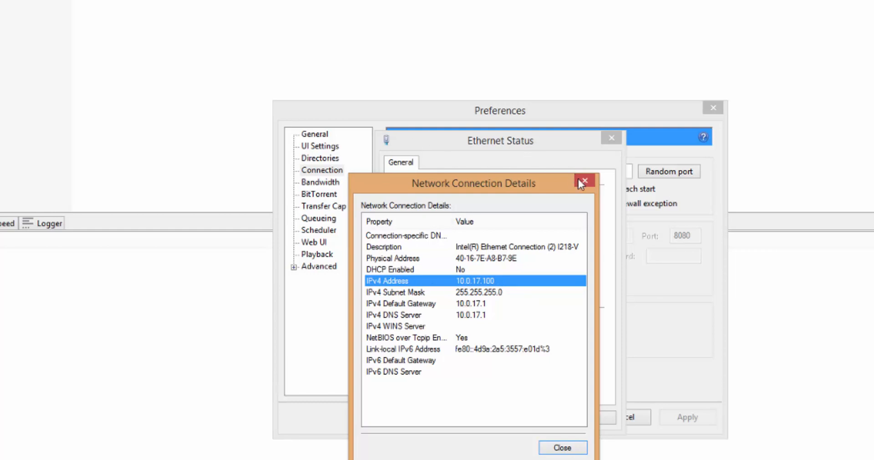
click(584, 181)
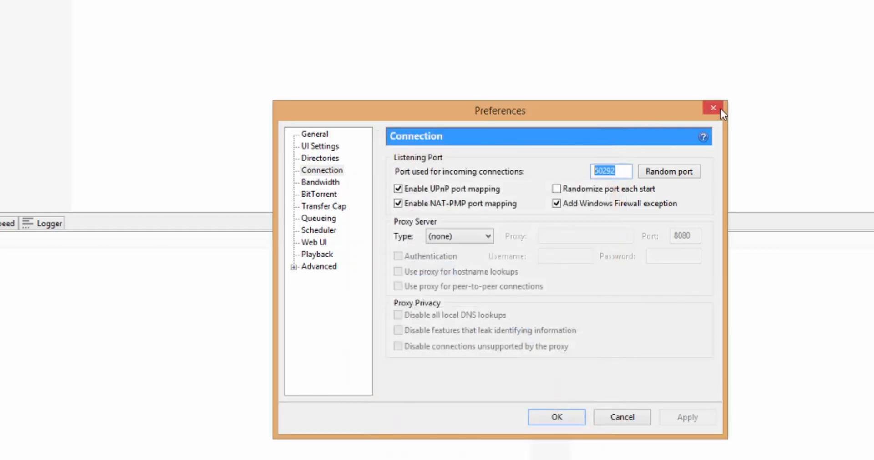
- Close uTorrent Preferences and mark the default gateway 10.0.17.1 in the console to copy
click(713, 107)
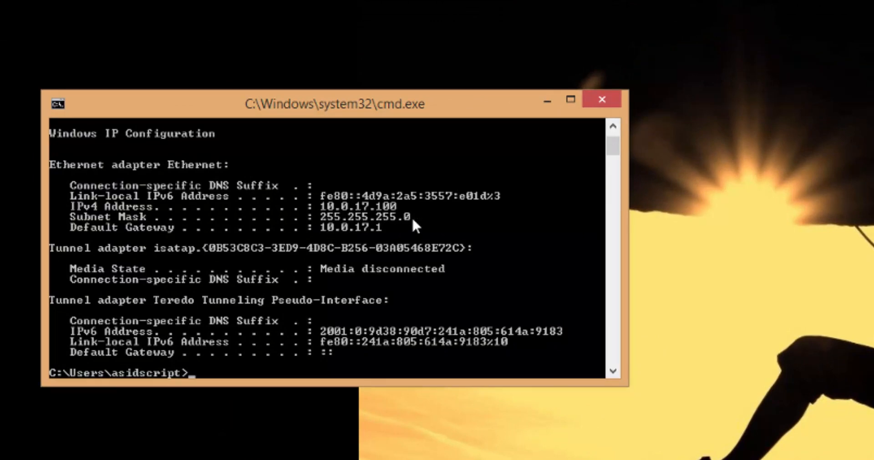
mouse_move(327, 231)
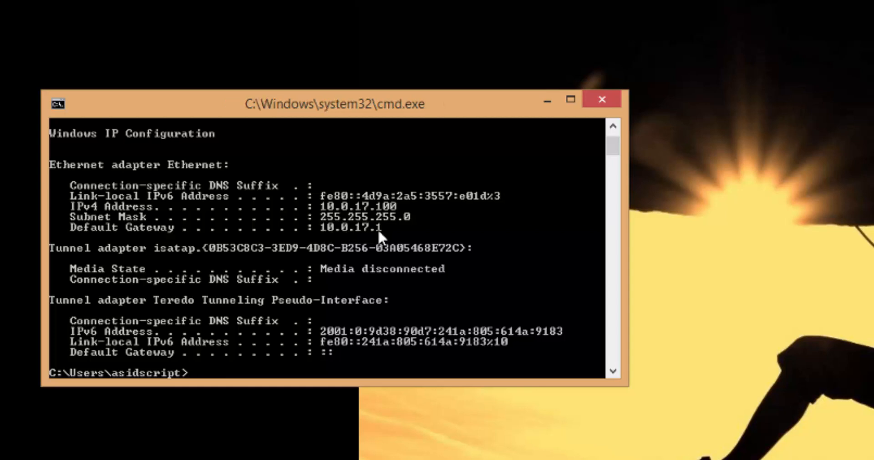
right_click(382, 237)
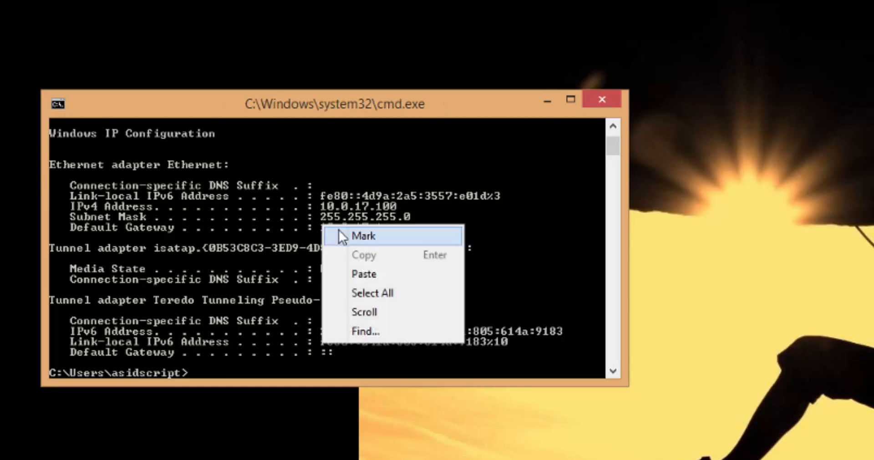
click(364, 236)
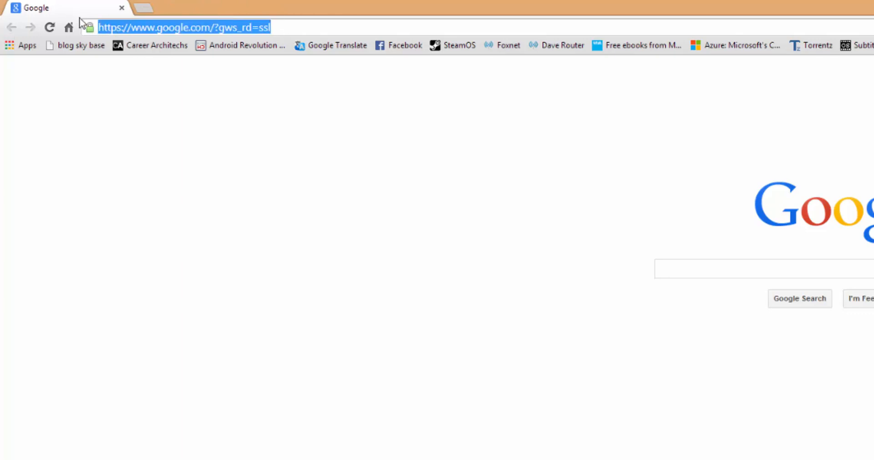
- Paste 10.0.17.1 into Chrome's address bar, then close the router login prompt without signing in
right_click(184, 27)
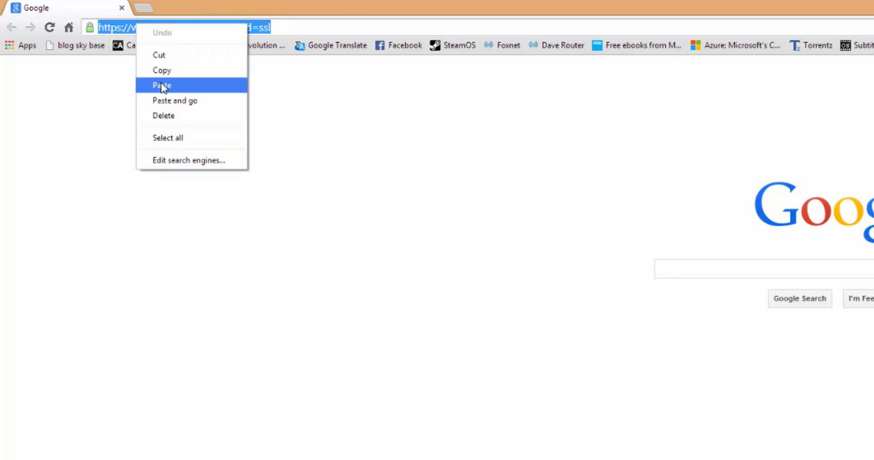
click(162, 85)
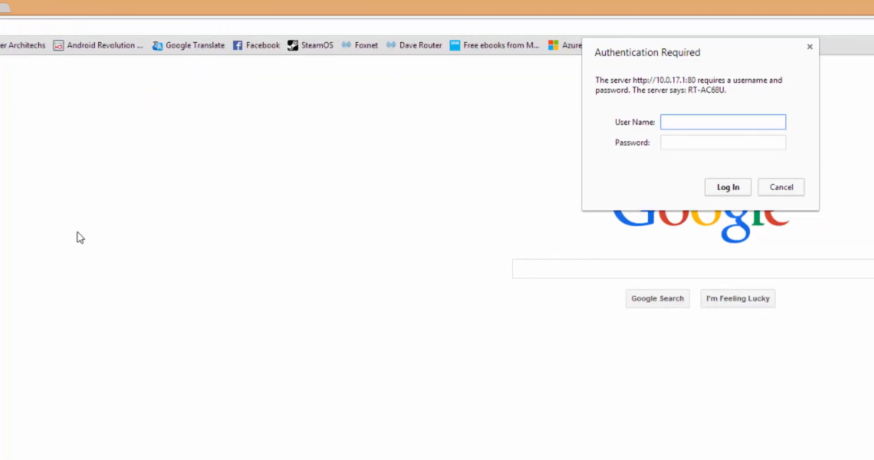
click(722, 122)
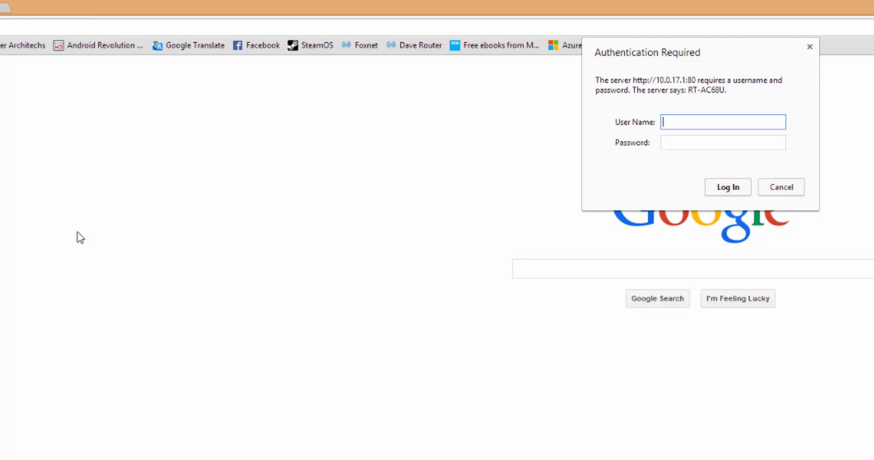
mouse_move(507, 200)
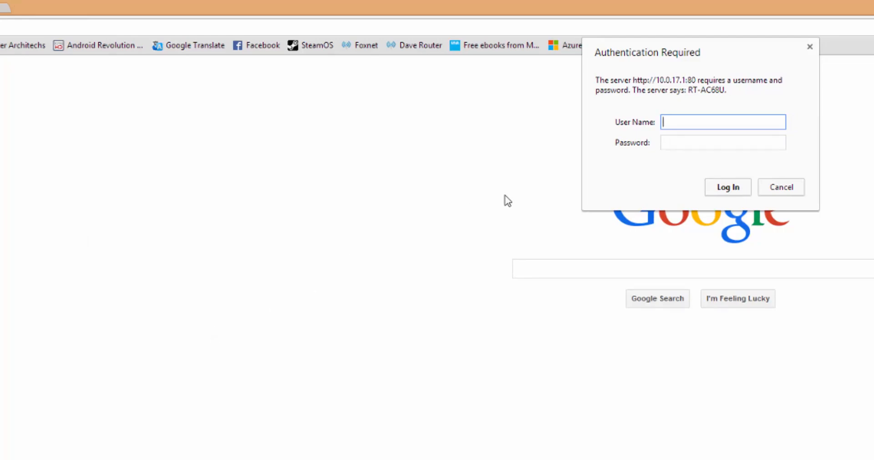
click(722, 141)
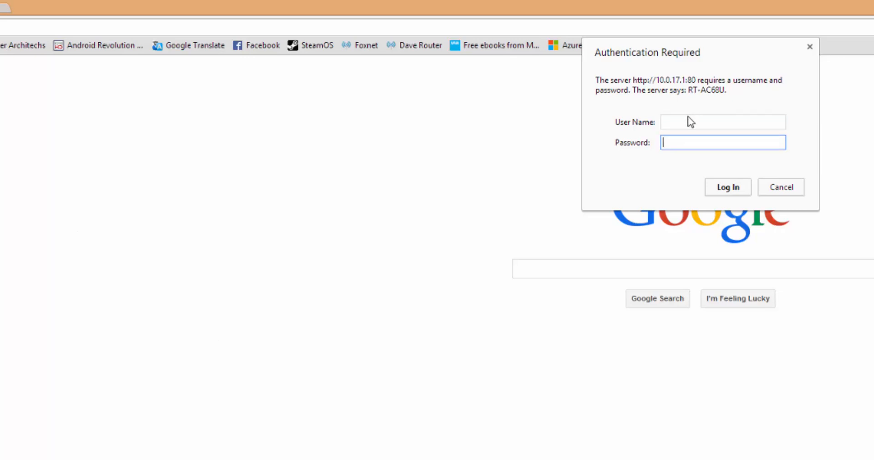
click(722, 122)
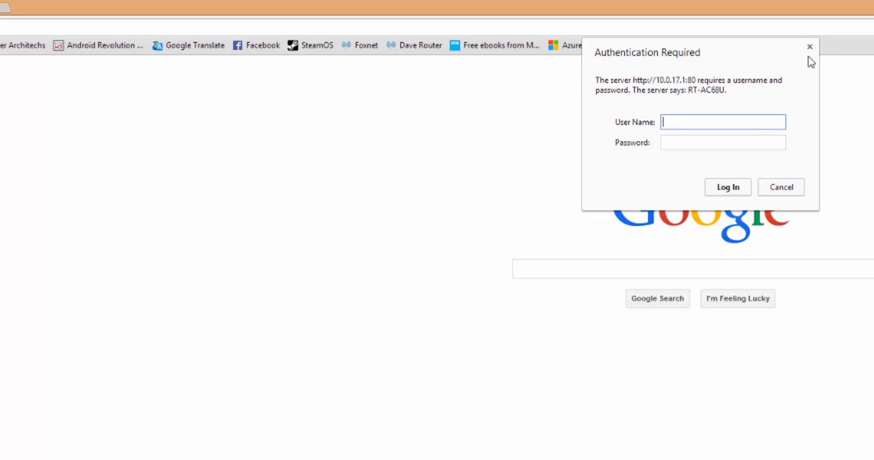
click(867, 60)
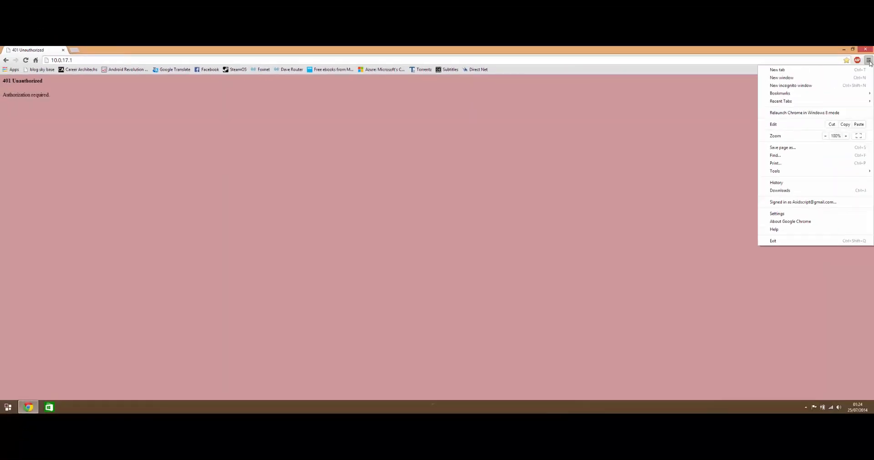
mouse_move(780, 77)
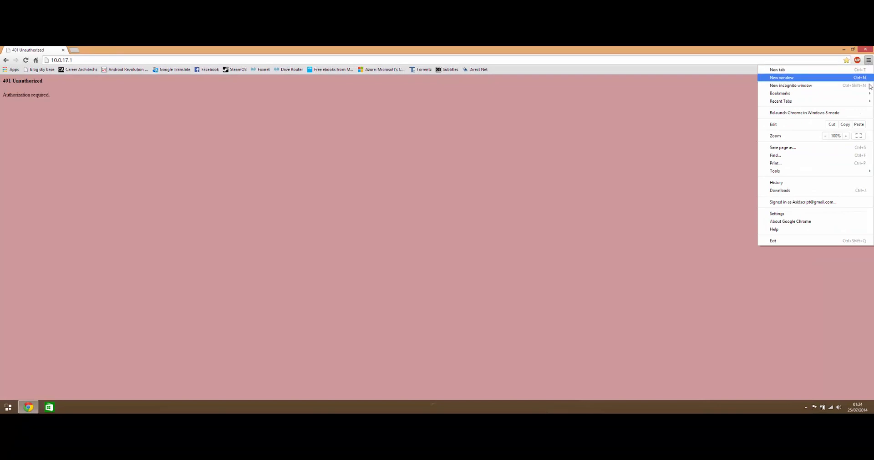
mouse_move(795, 94)
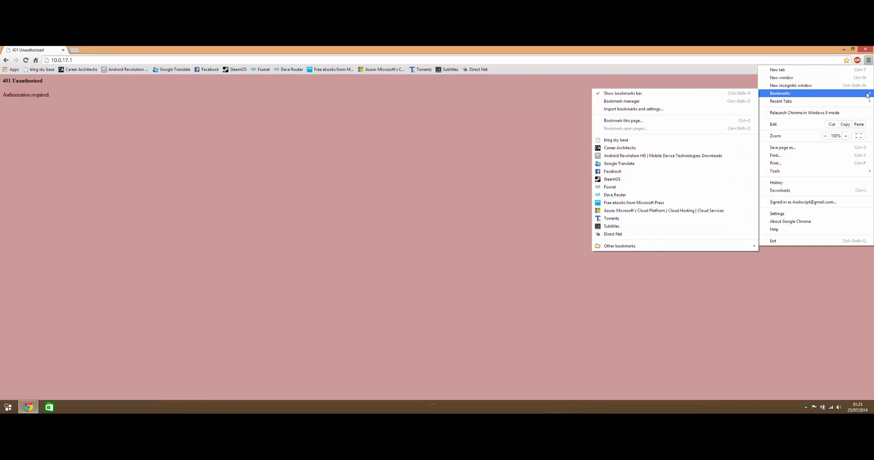
mouse_move(619, 147)
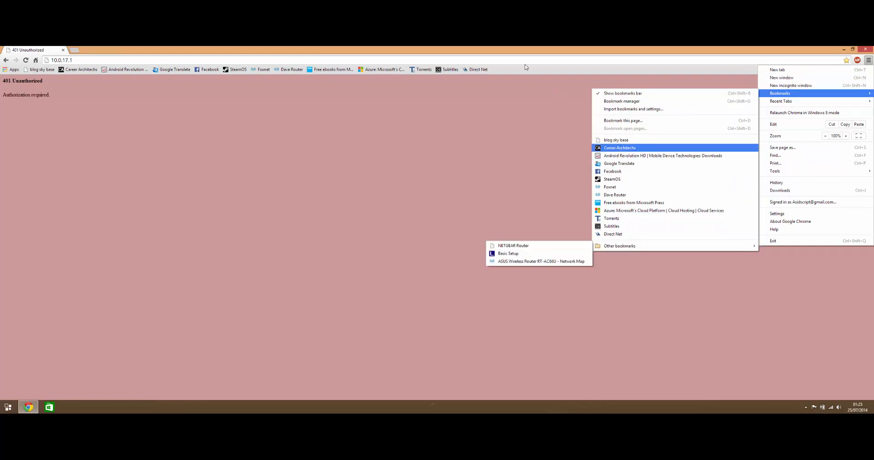
mouse_move(619, 246)
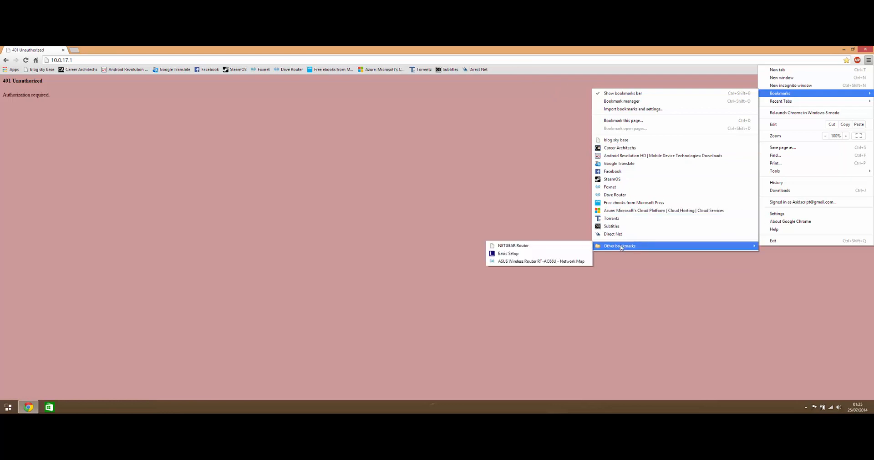
- Open the 'ASUS Wireless Router RT-AC66U - Network Map' demo from Other bookmarks
click(541, 262)
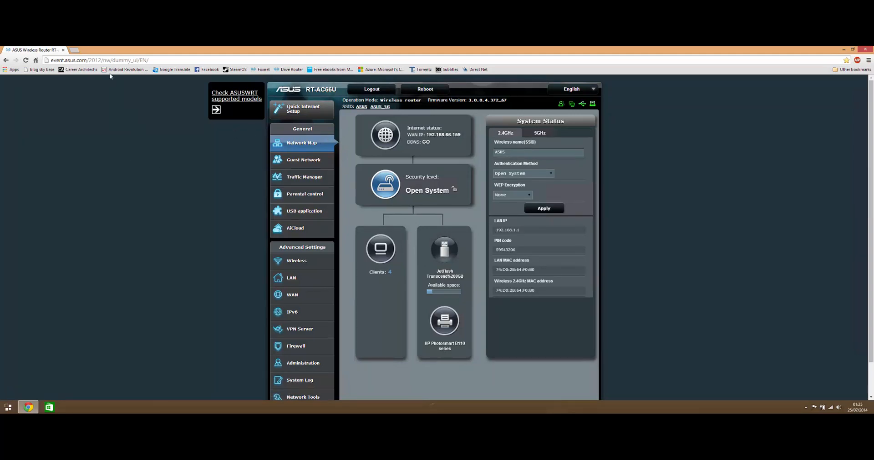
- Open NETGEAR Router and Linksys Basic Setup demos in new tabs, then return to ASUS
click(140, 49)
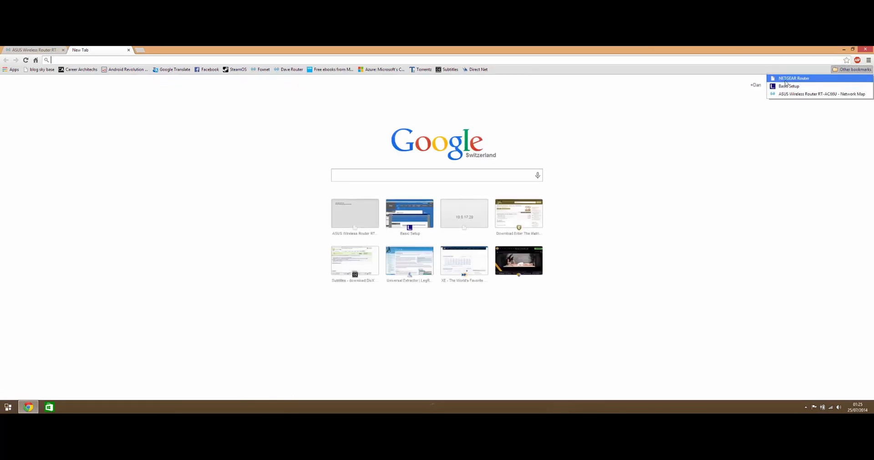
click(794, 78)
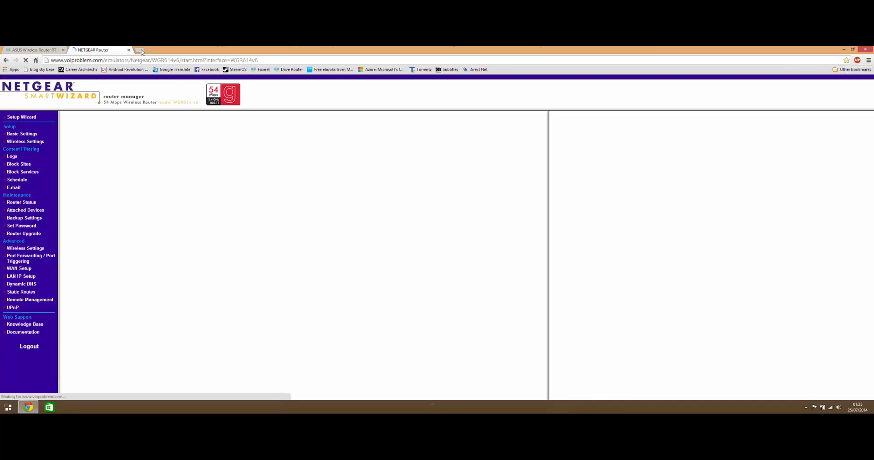
click(141, 50)
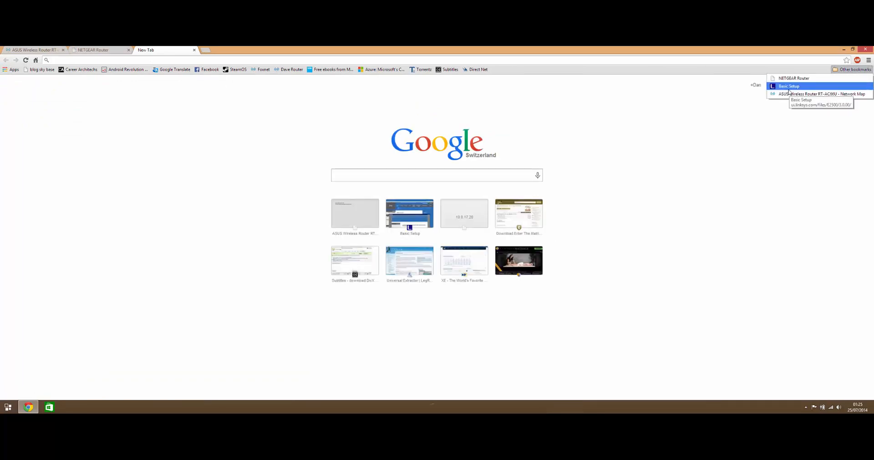
click(789, 86)
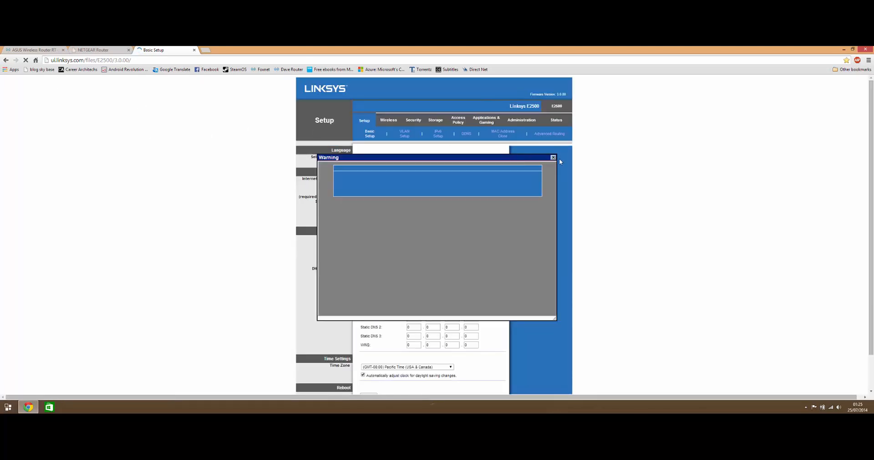
click(553, 158)
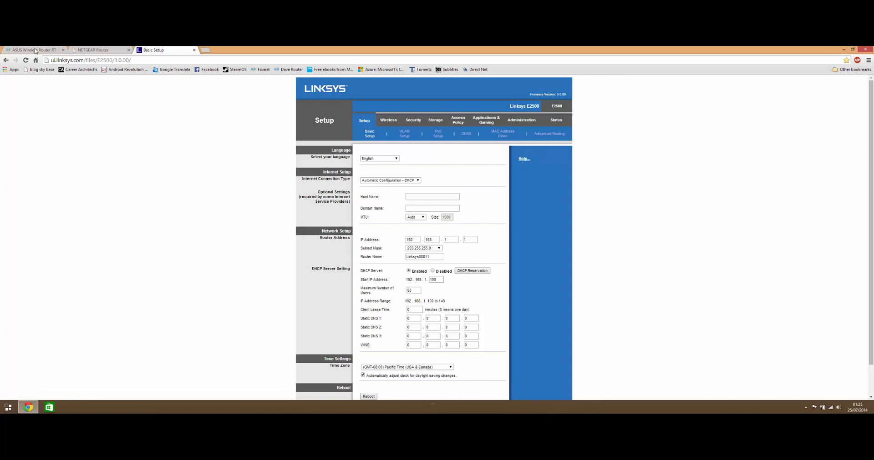
click(30, 50)
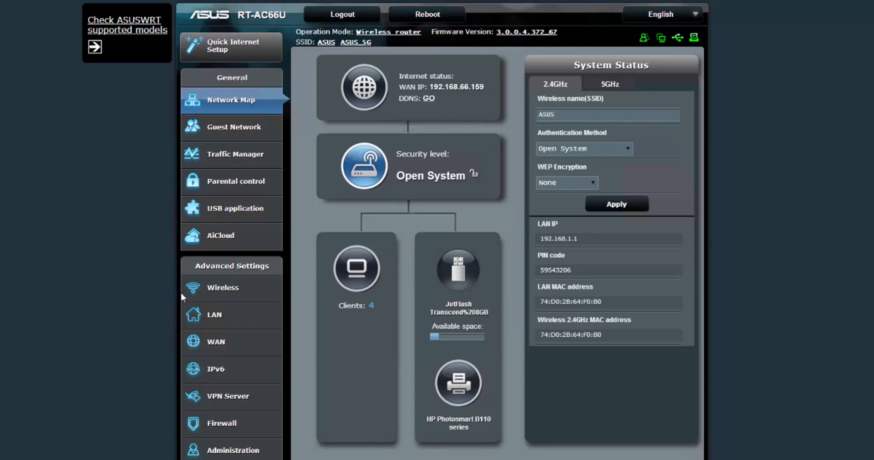
- View the ASUS LAN DHCP Server tab and the NETGEAR LAN IP Setup page
click(214, 315)
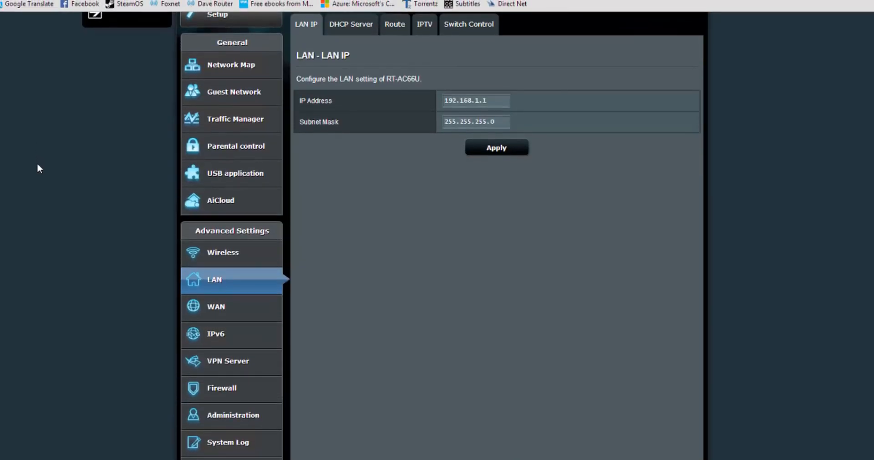
mouse_move(351, 24)
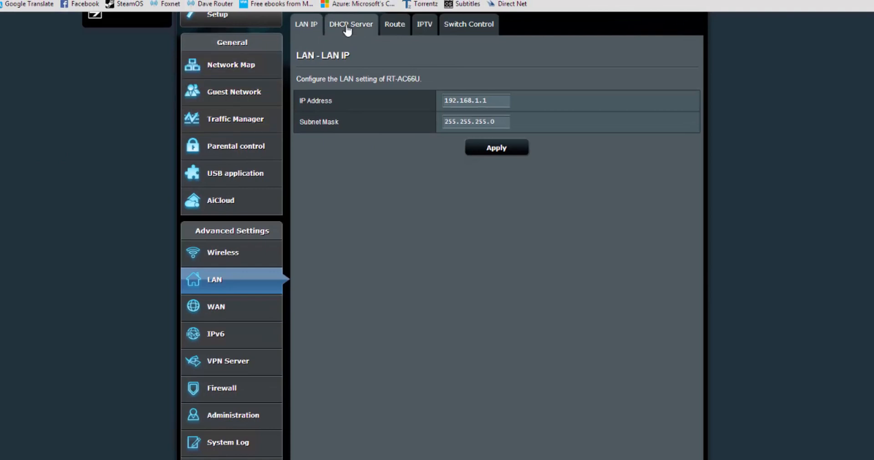
click(350, 24)
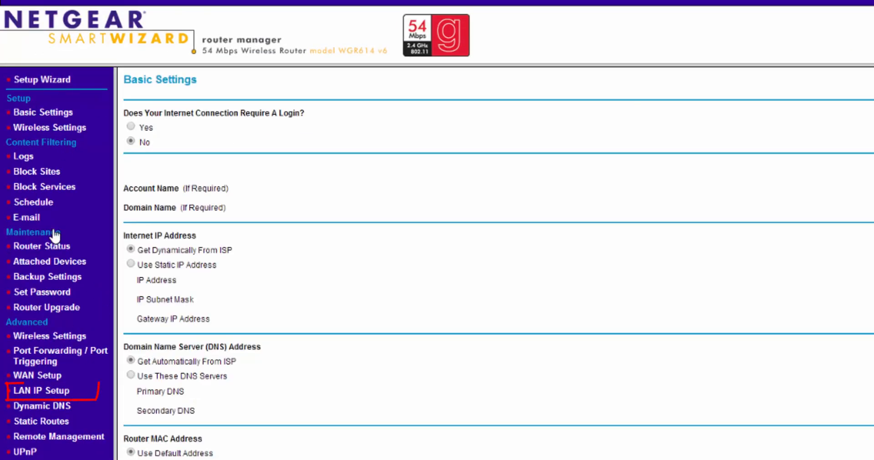
click(40, 391)
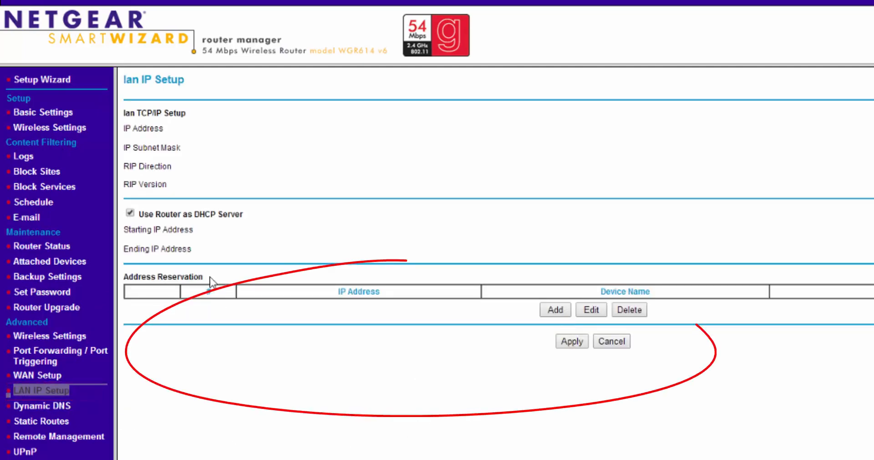
double_click(178, 277)
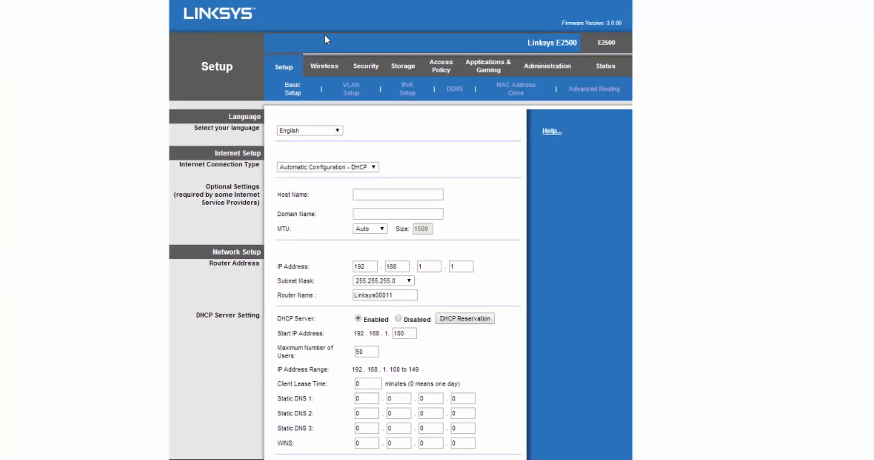
mouse_move(287, 62)
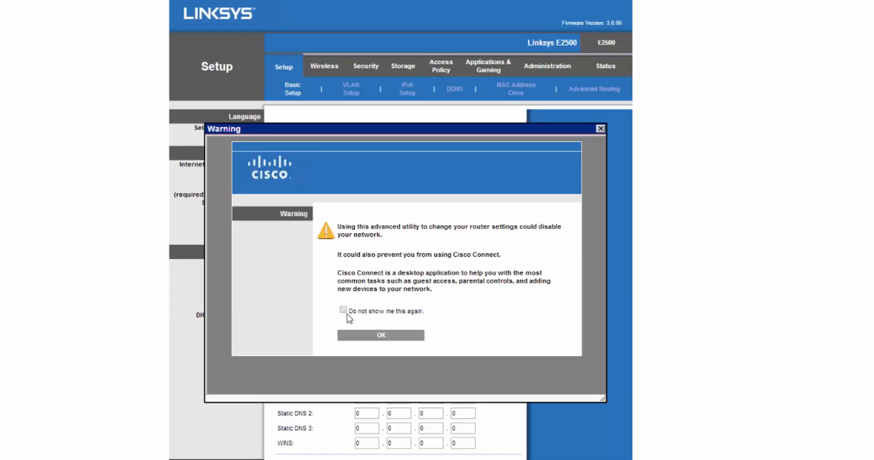
- Dismiss the Cisco warning and open the DHCP Reservation window, centred over the page
click(380, 334)
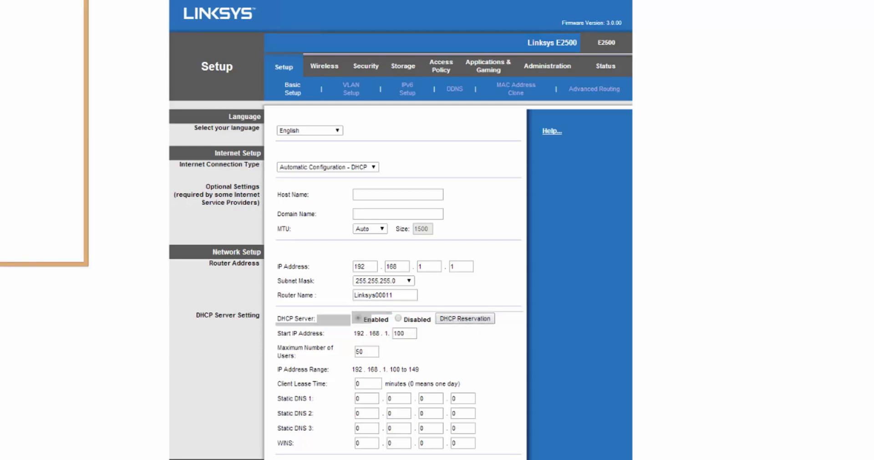
click(464, 319)
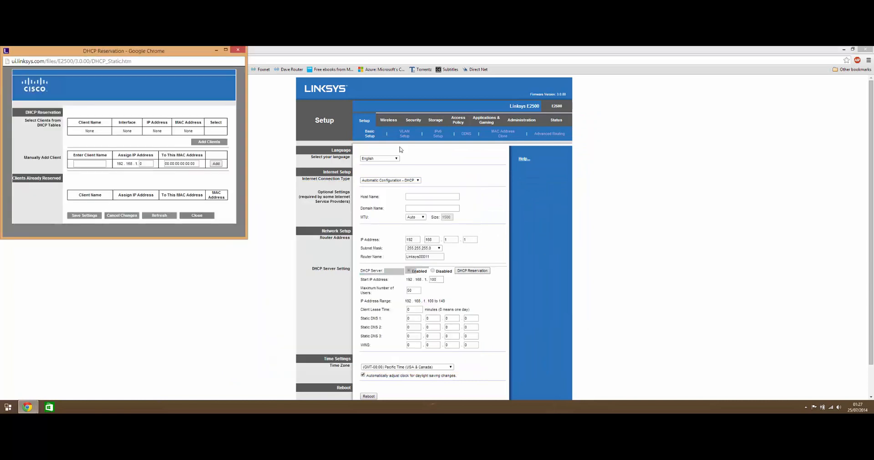
drag(124, 50, 482, 86)
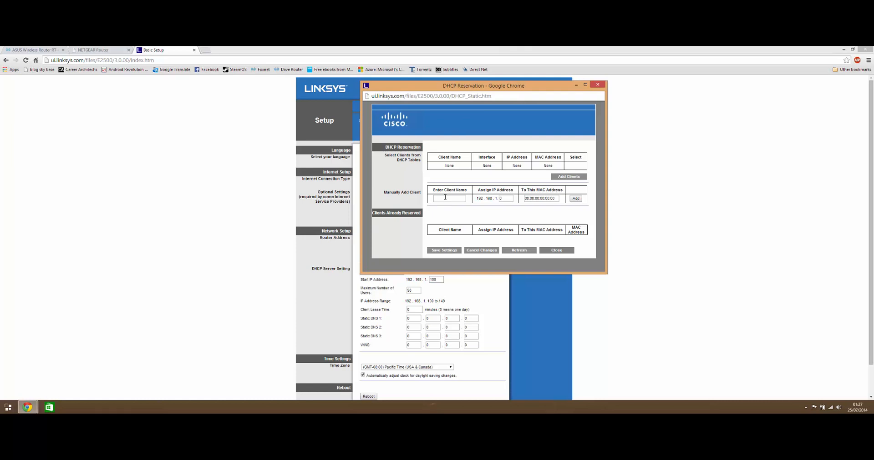
- Try the Manually Add Client name, MAC address and assigned IP fields
click(539, 198)
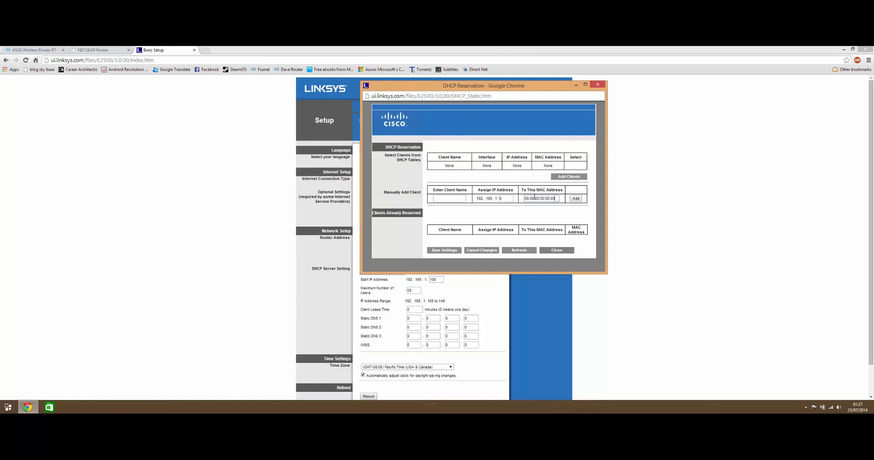
triple_click(539, 198)
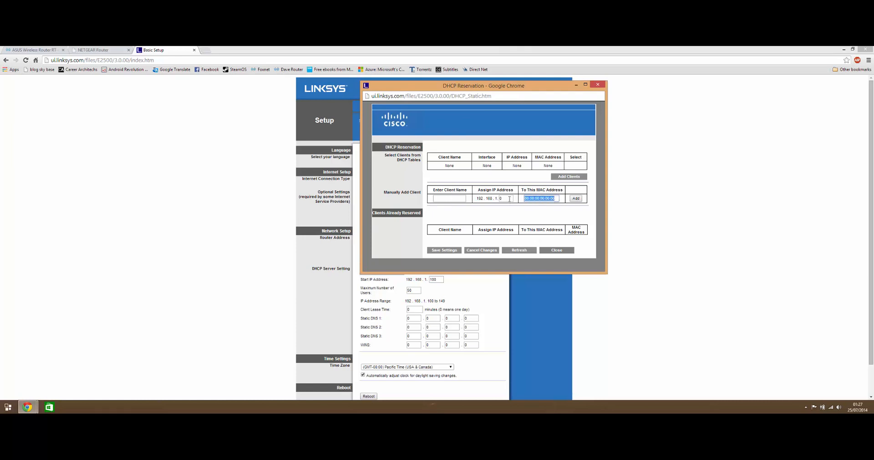
click(504, 199)
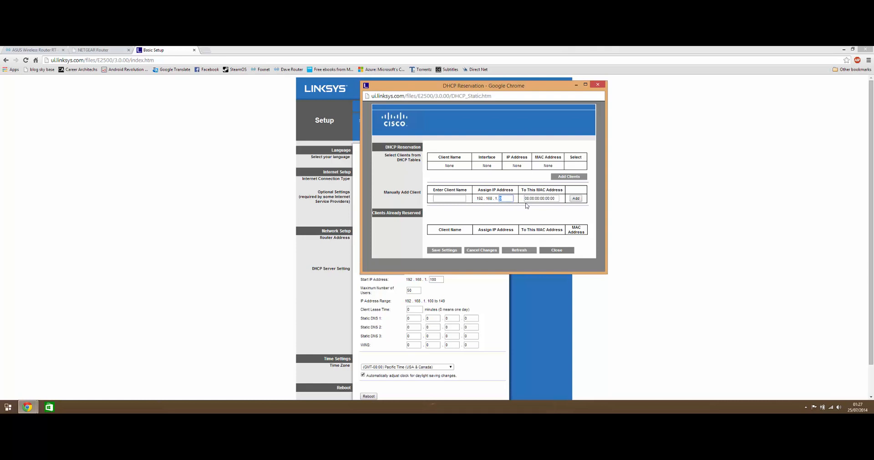
click(448, 199)
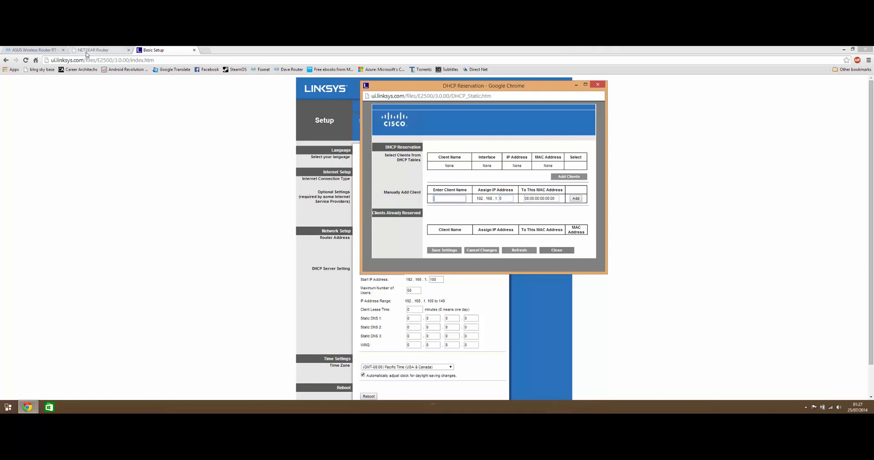
- Switch to the NETGEAR tab and open Add under Address Reservation
click(93, 50)
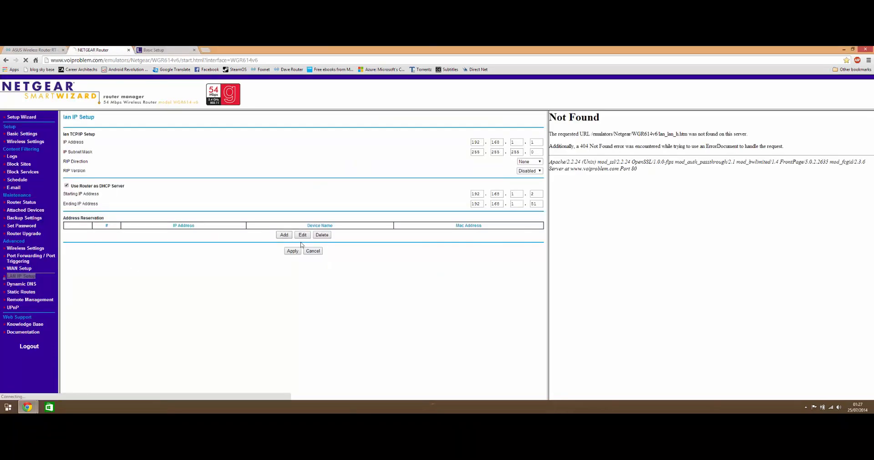
click(284, 235)
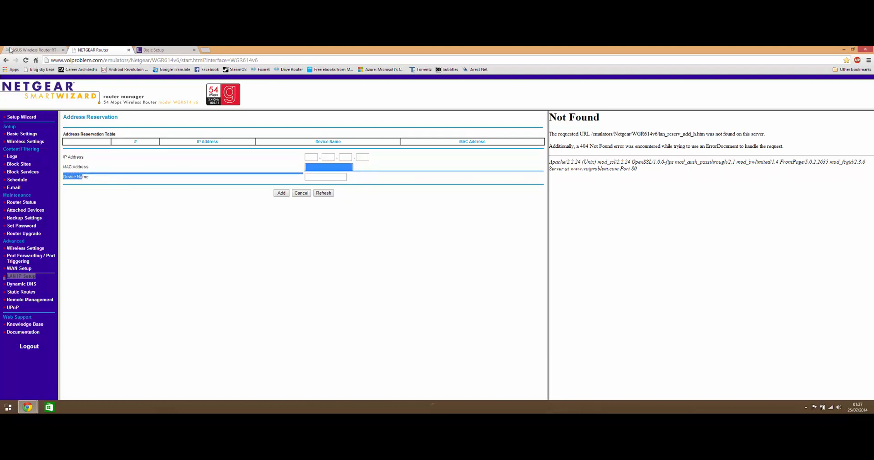
click(33, 50)
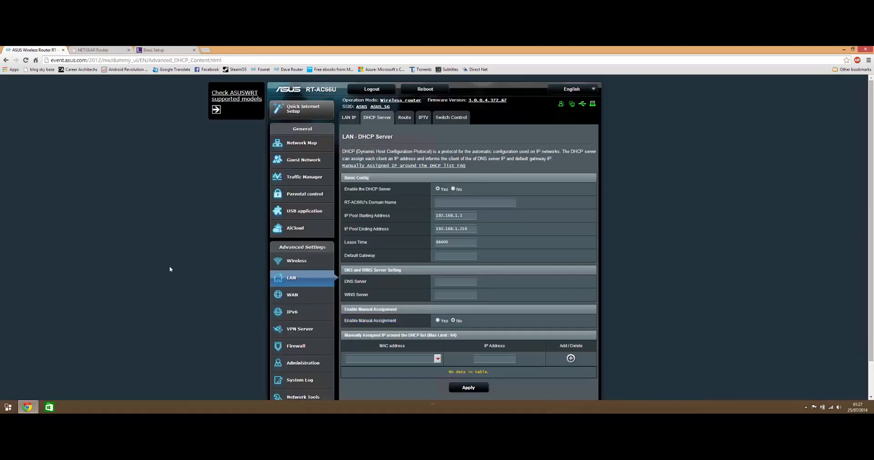
scroll(down, 3)
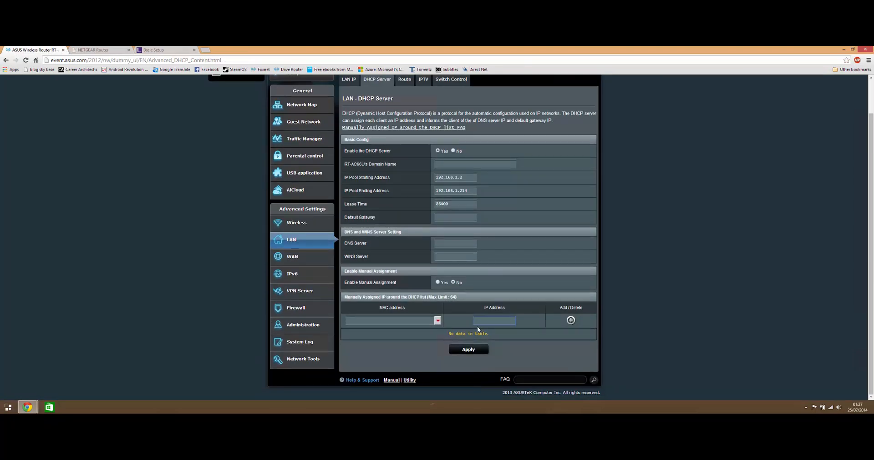
click(437, 320)
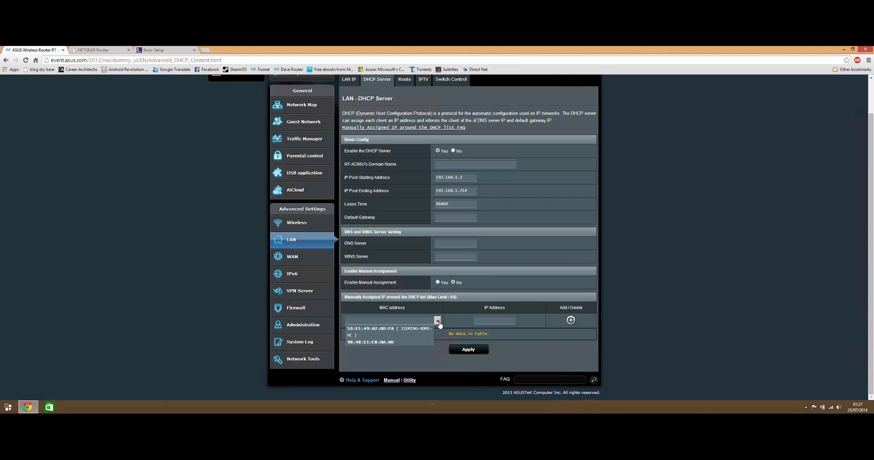
text(65:46:54:65:46:54)
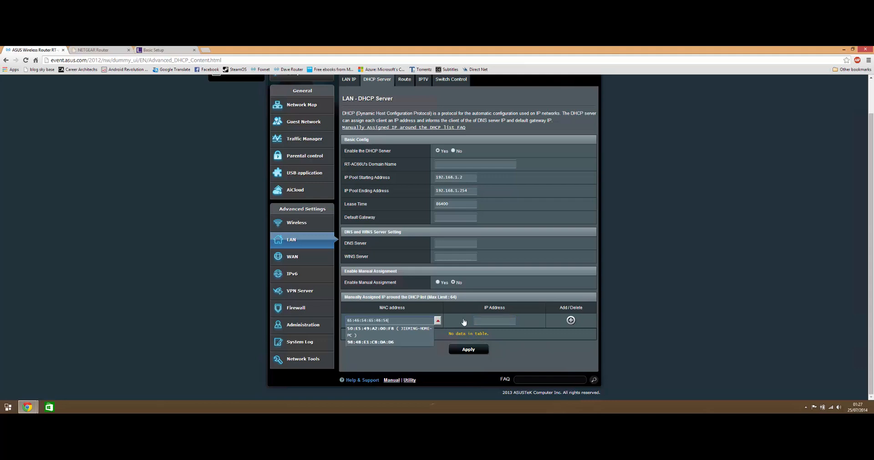
click(390, 320)
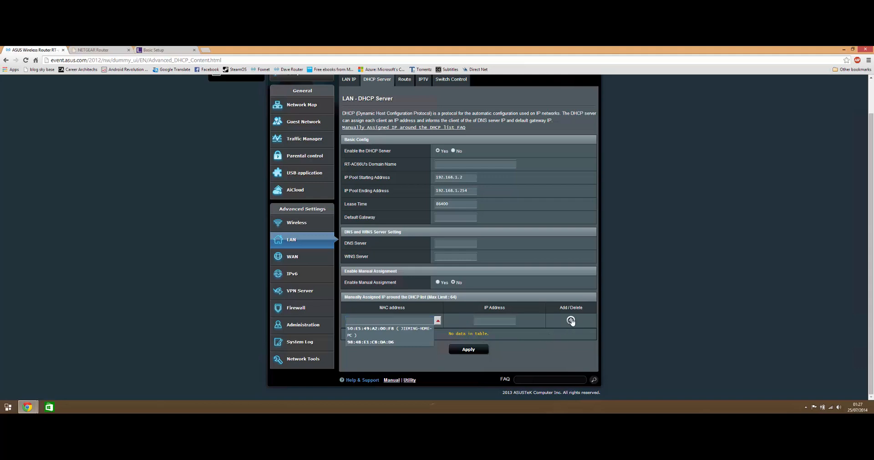
mouse_move(225, 270)
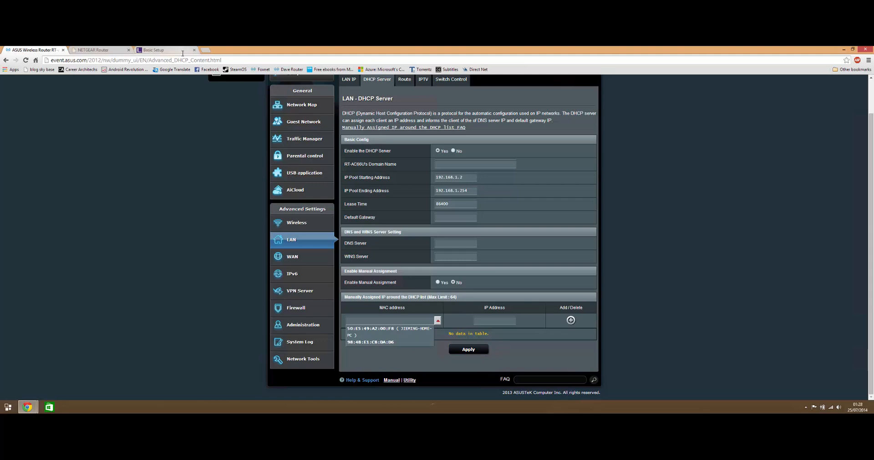
- Show the Linksys Basic Setup page, where the DHCP range starts at 192.168.1.100
click(154, 49)
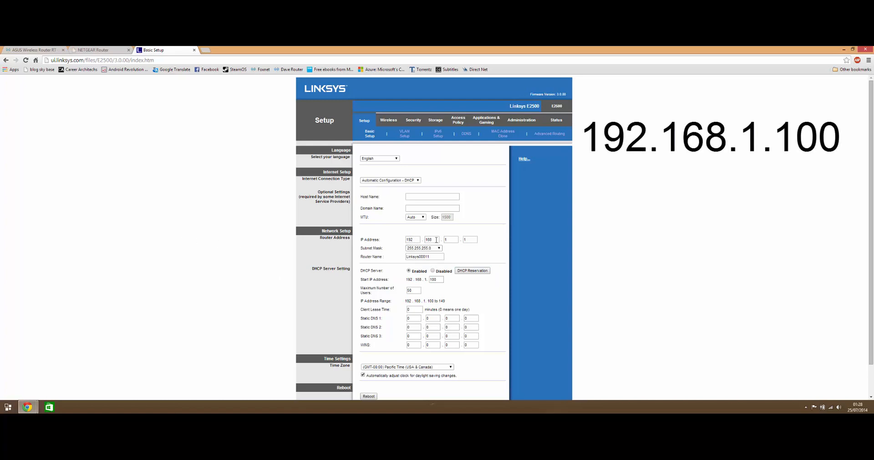
click(450, 240)
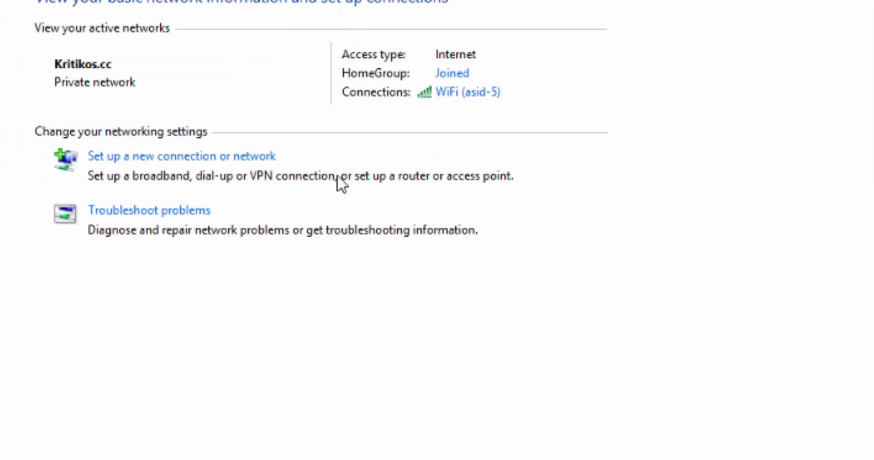
mouse_move(468, 92)
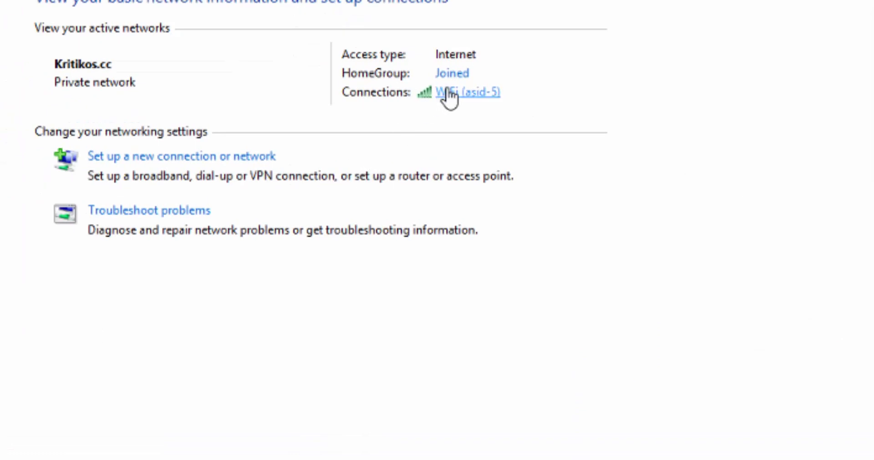
- Open the WiFi connection's Details showing physical address 00-22-FA-67-3C-4E
click(468, 92)
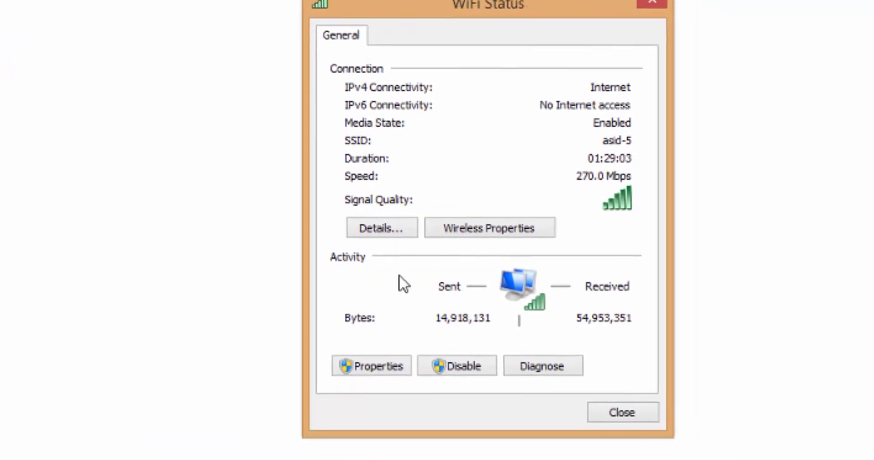
click(380, 227)
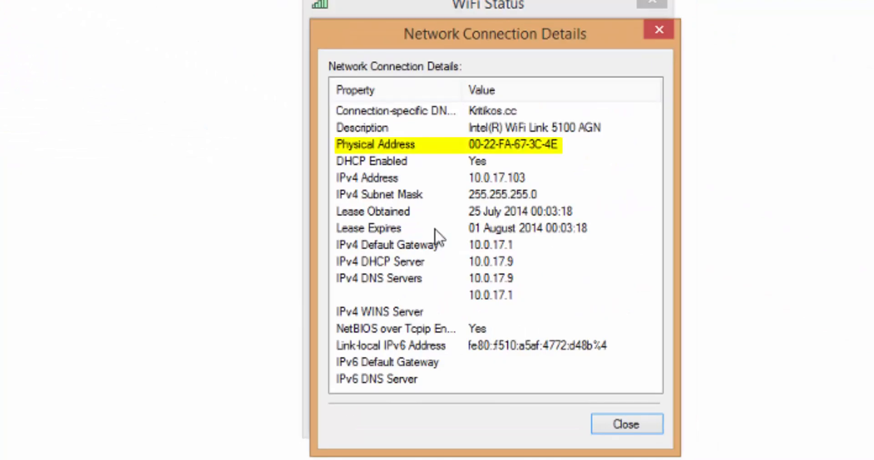
mouse_move(377, 149)
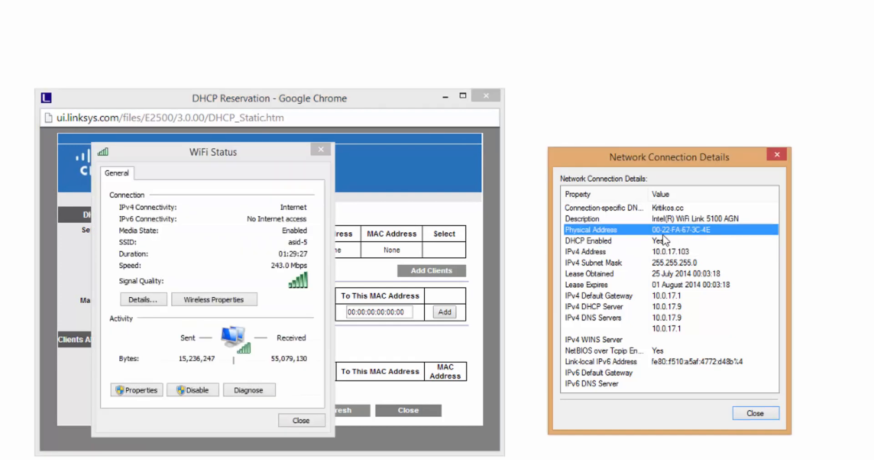
mouse_move(340, 159)
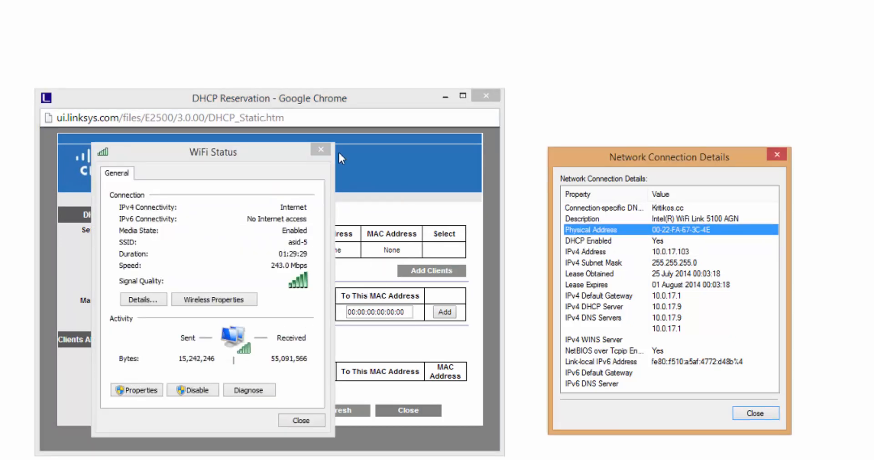
- Close WiFi Status and enter MAC 00:22:FA:67:3C:4E under Manually Add Client
click(320, 149)
text(022)
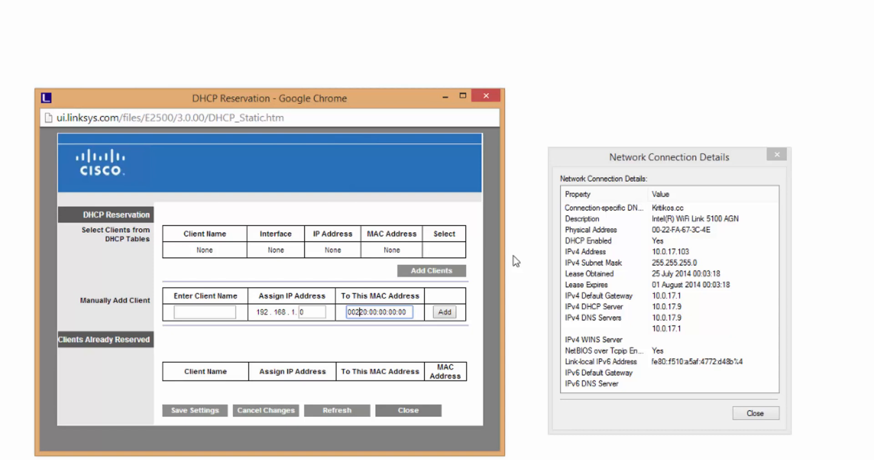
key(Backspace)
text(:22:fa:)
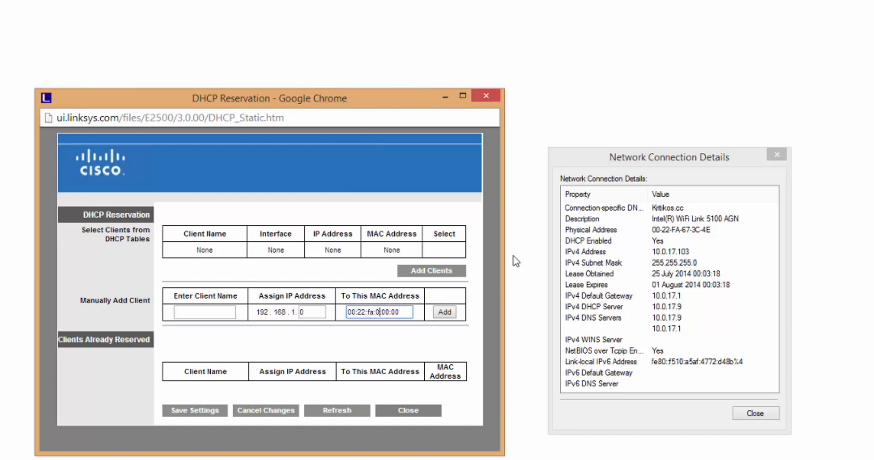
key(Backspace)
text(67)
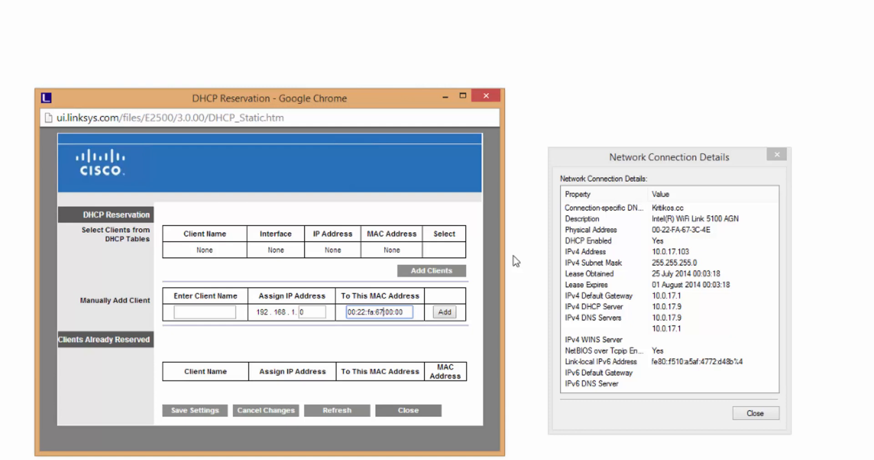
key(backspace)
text(3c)
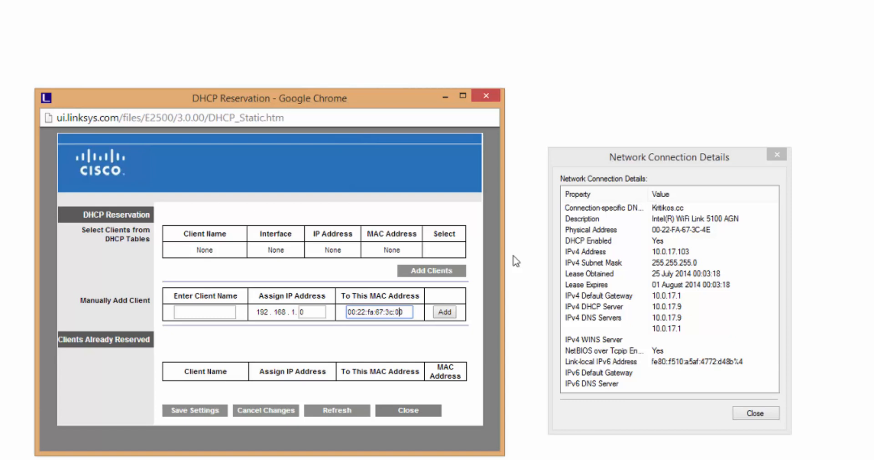
key(Backspace)
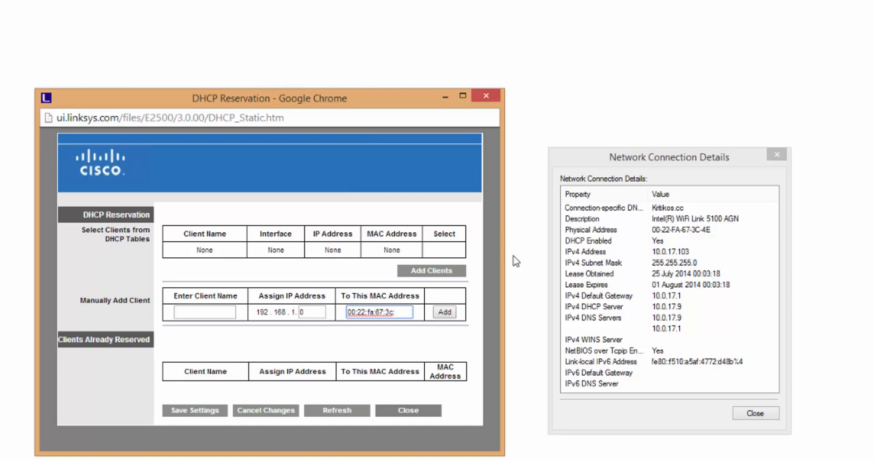
text(4e)
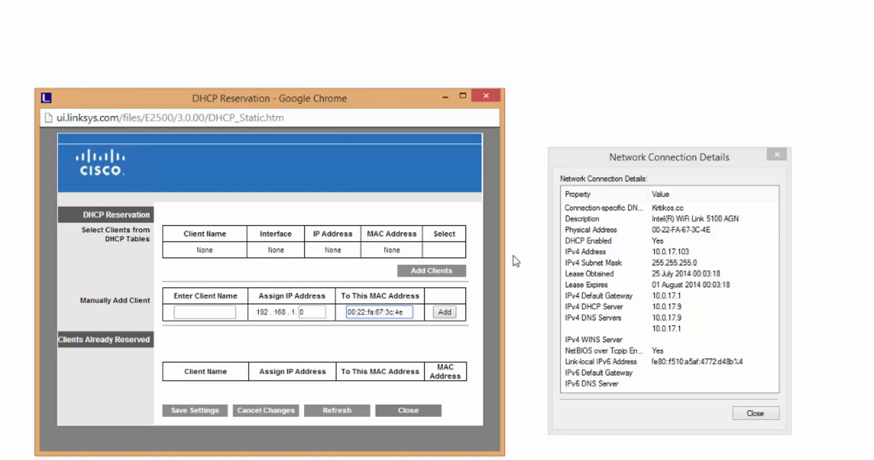
click(379, 312)
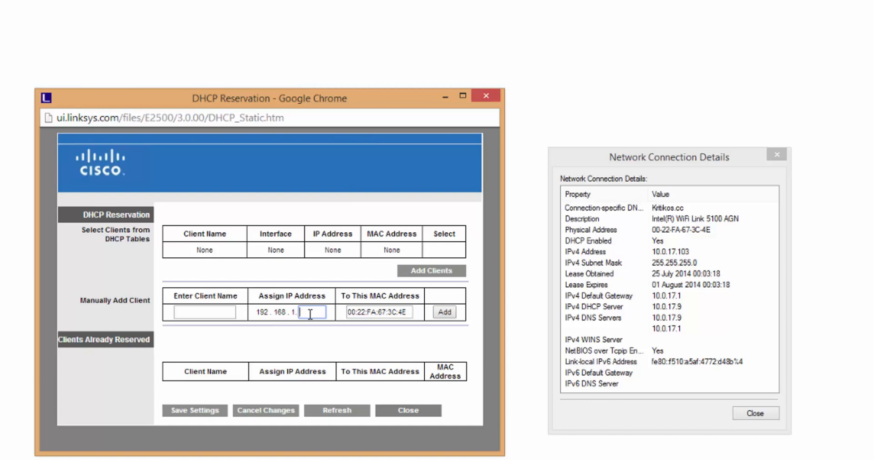
- Add client 'my laptop' at 192.168.1.120 to the reserved clients list
text(120)
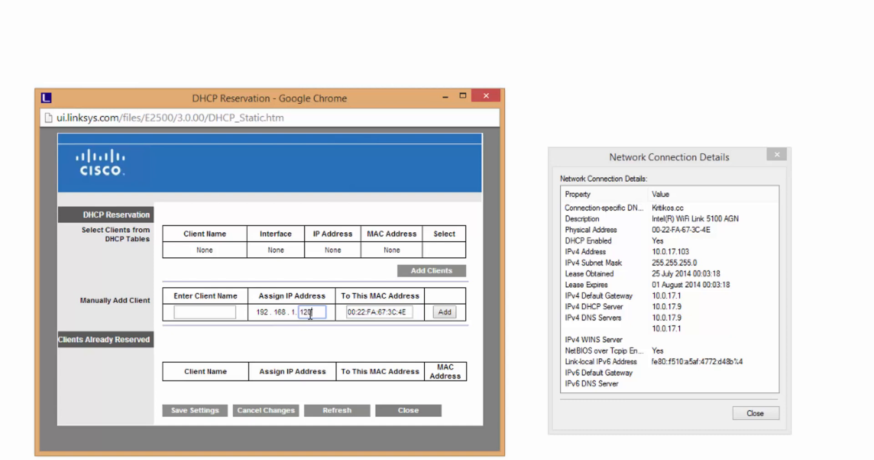
click(205, 312)
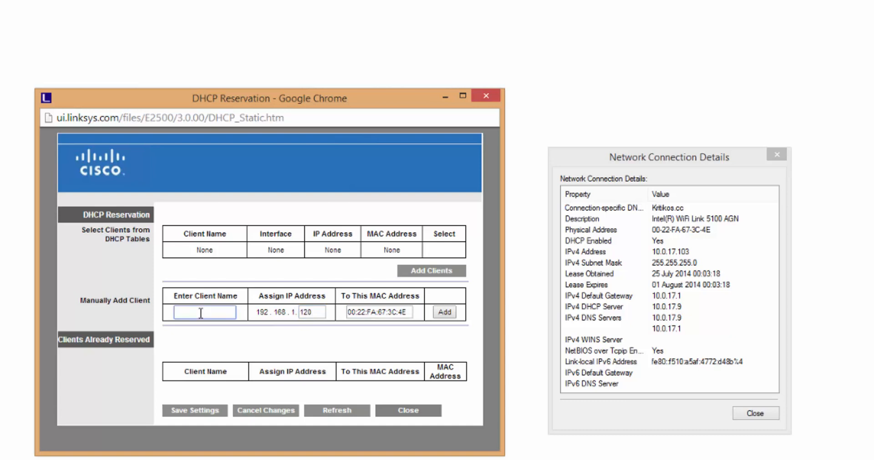
text(my)
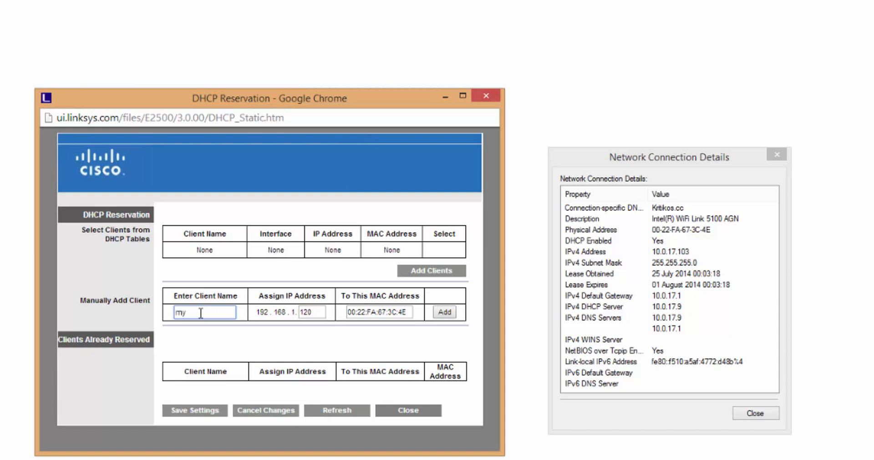
text(laptop)
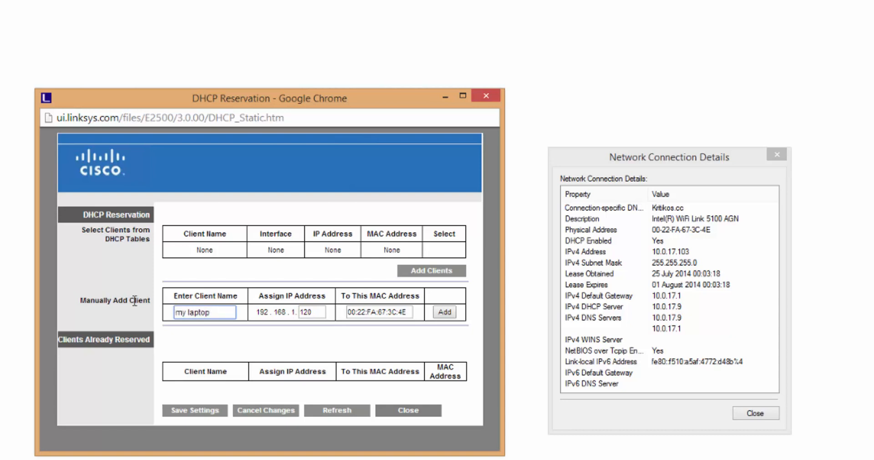
click(444, 312)
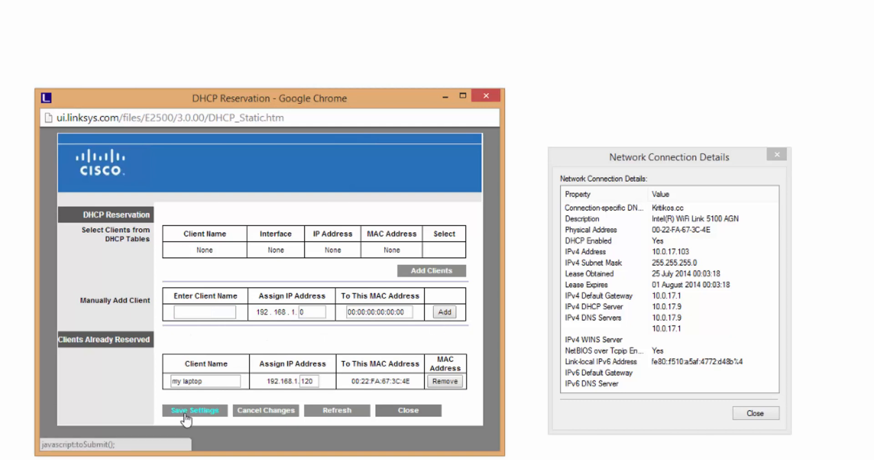
mouse_move(181, 421)
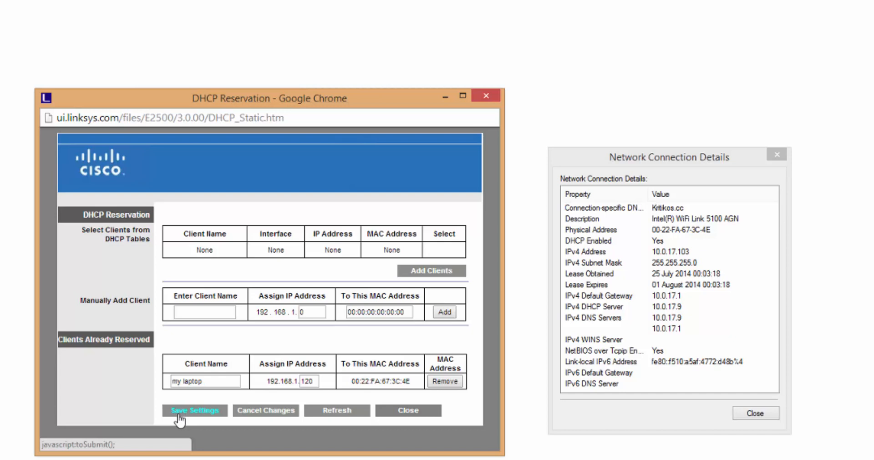
mouse_move(329, 450)
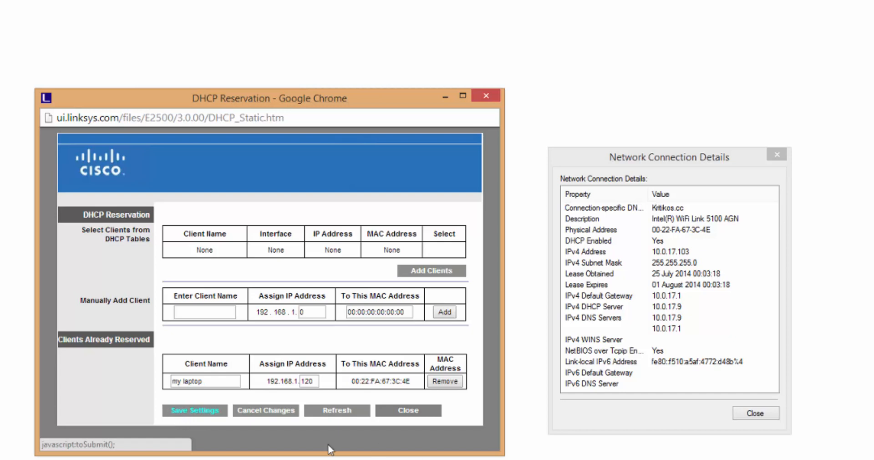
- Save the Linksys settings so the 'my laptop' reservation is stored
click(194, 411)
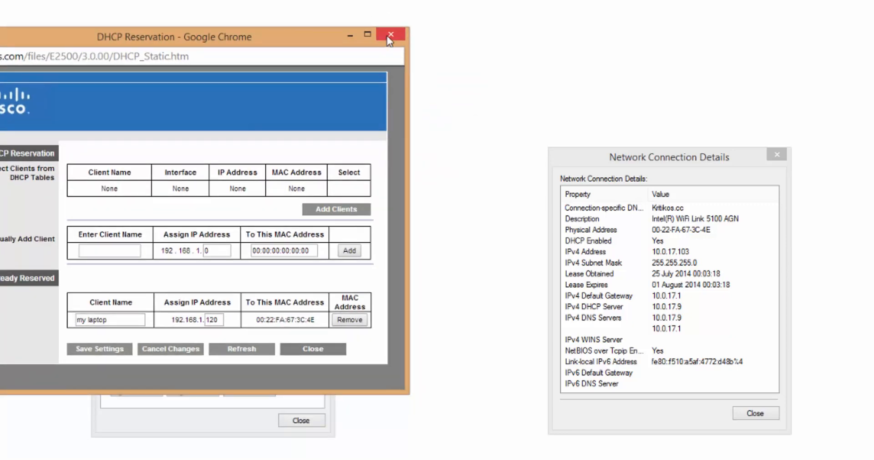
- Close the Linksys DHCP Reservation and Wi-Fi Status windows to reveal the ASUS DHCP Server page
click(390, 35)
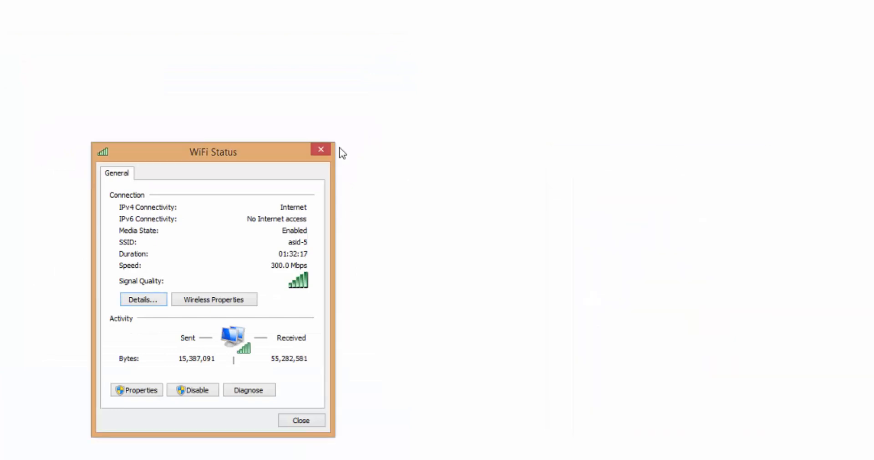
click(321, 150)
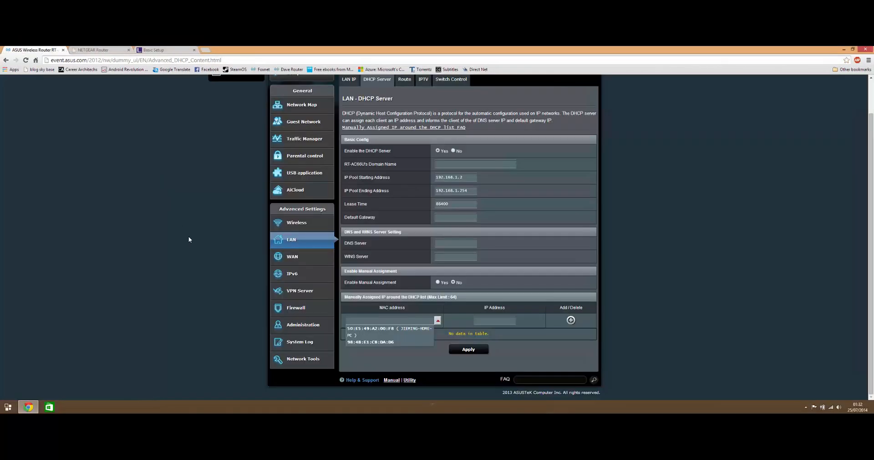
mouse_move(164, 223)
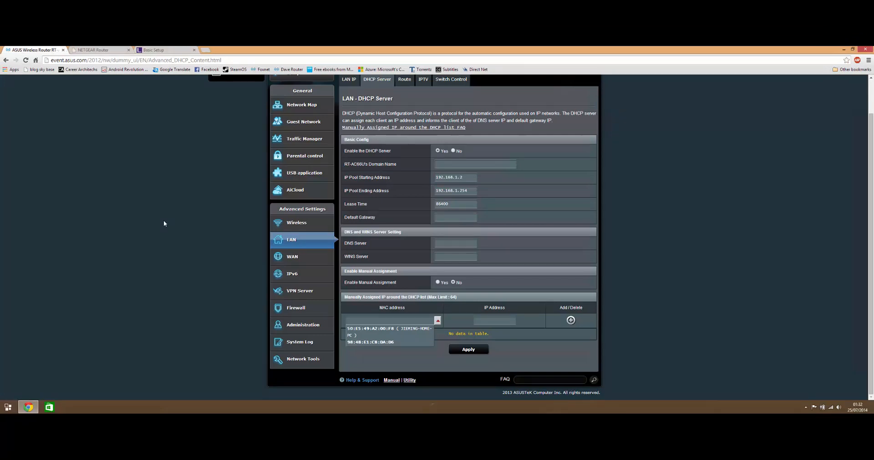
mouse_move(278, 248)
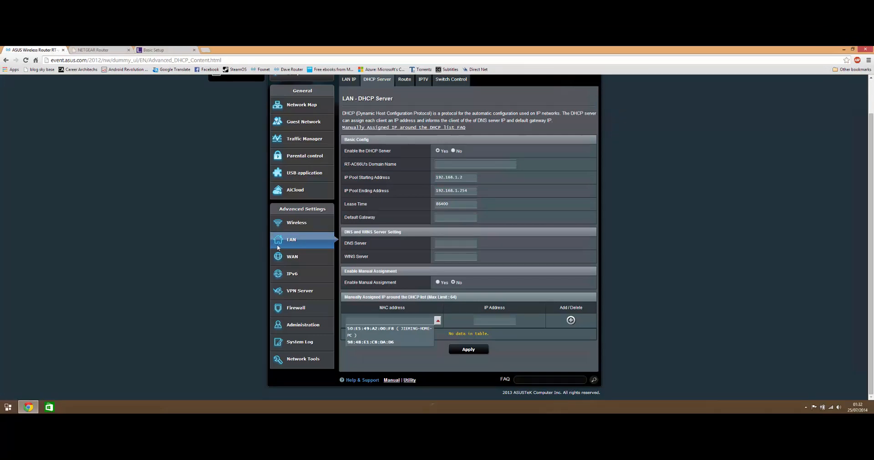
mouse_move(390, 298)
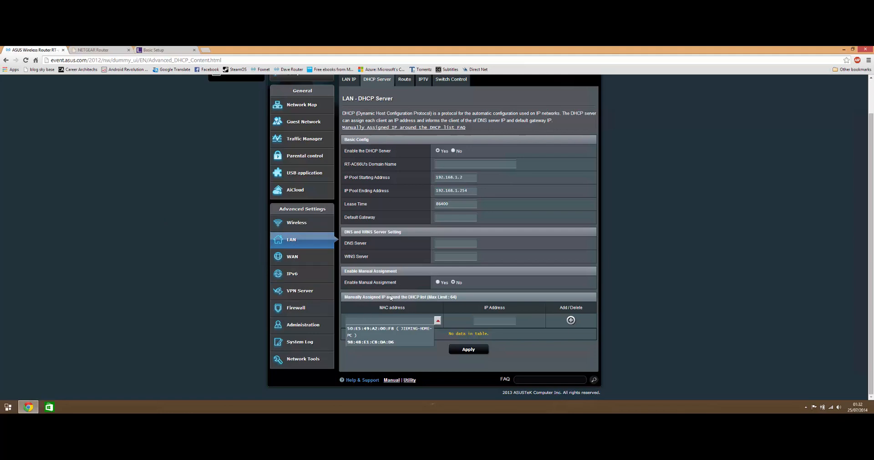